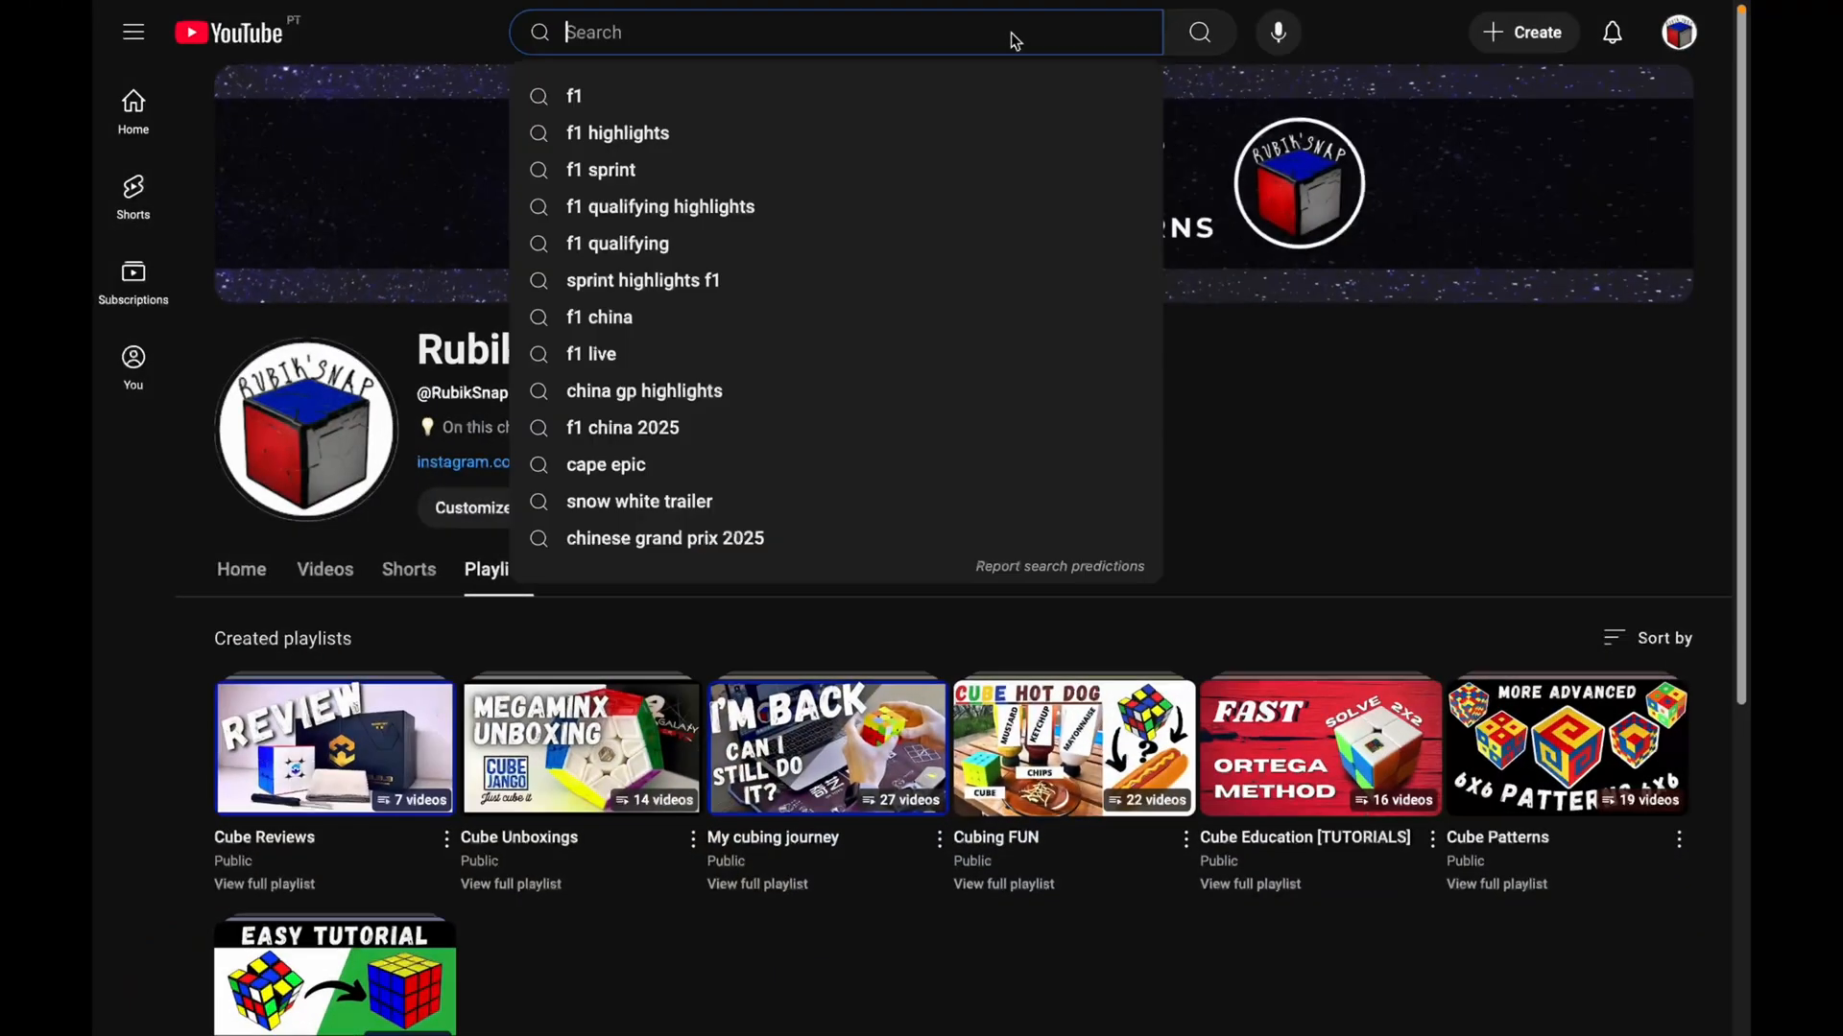
Search YouTube for 'rubiks cube cha…' to find a Rubik's cube channel
{"action": "type", "text": "rubiks cube cha"}
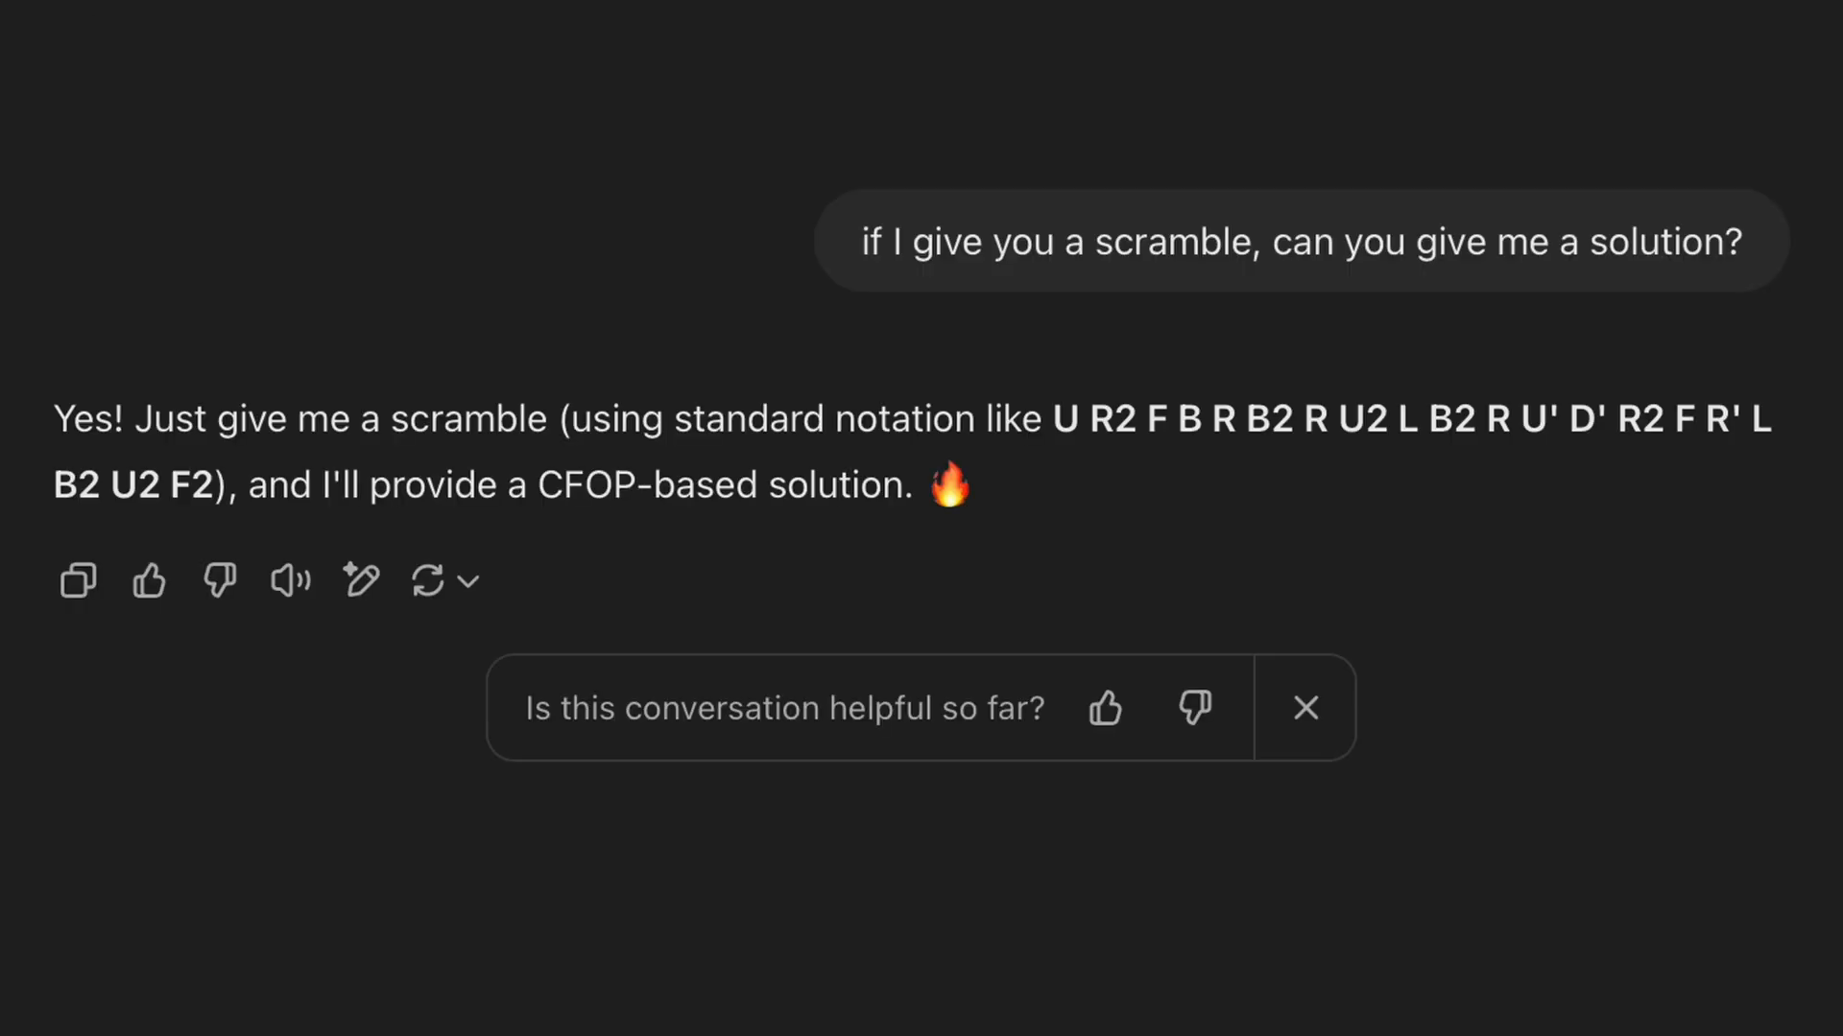
Ask ChatGPT to search the web for any scramble and use that
{"action": "type", "text": "search the web for any scramble a"}
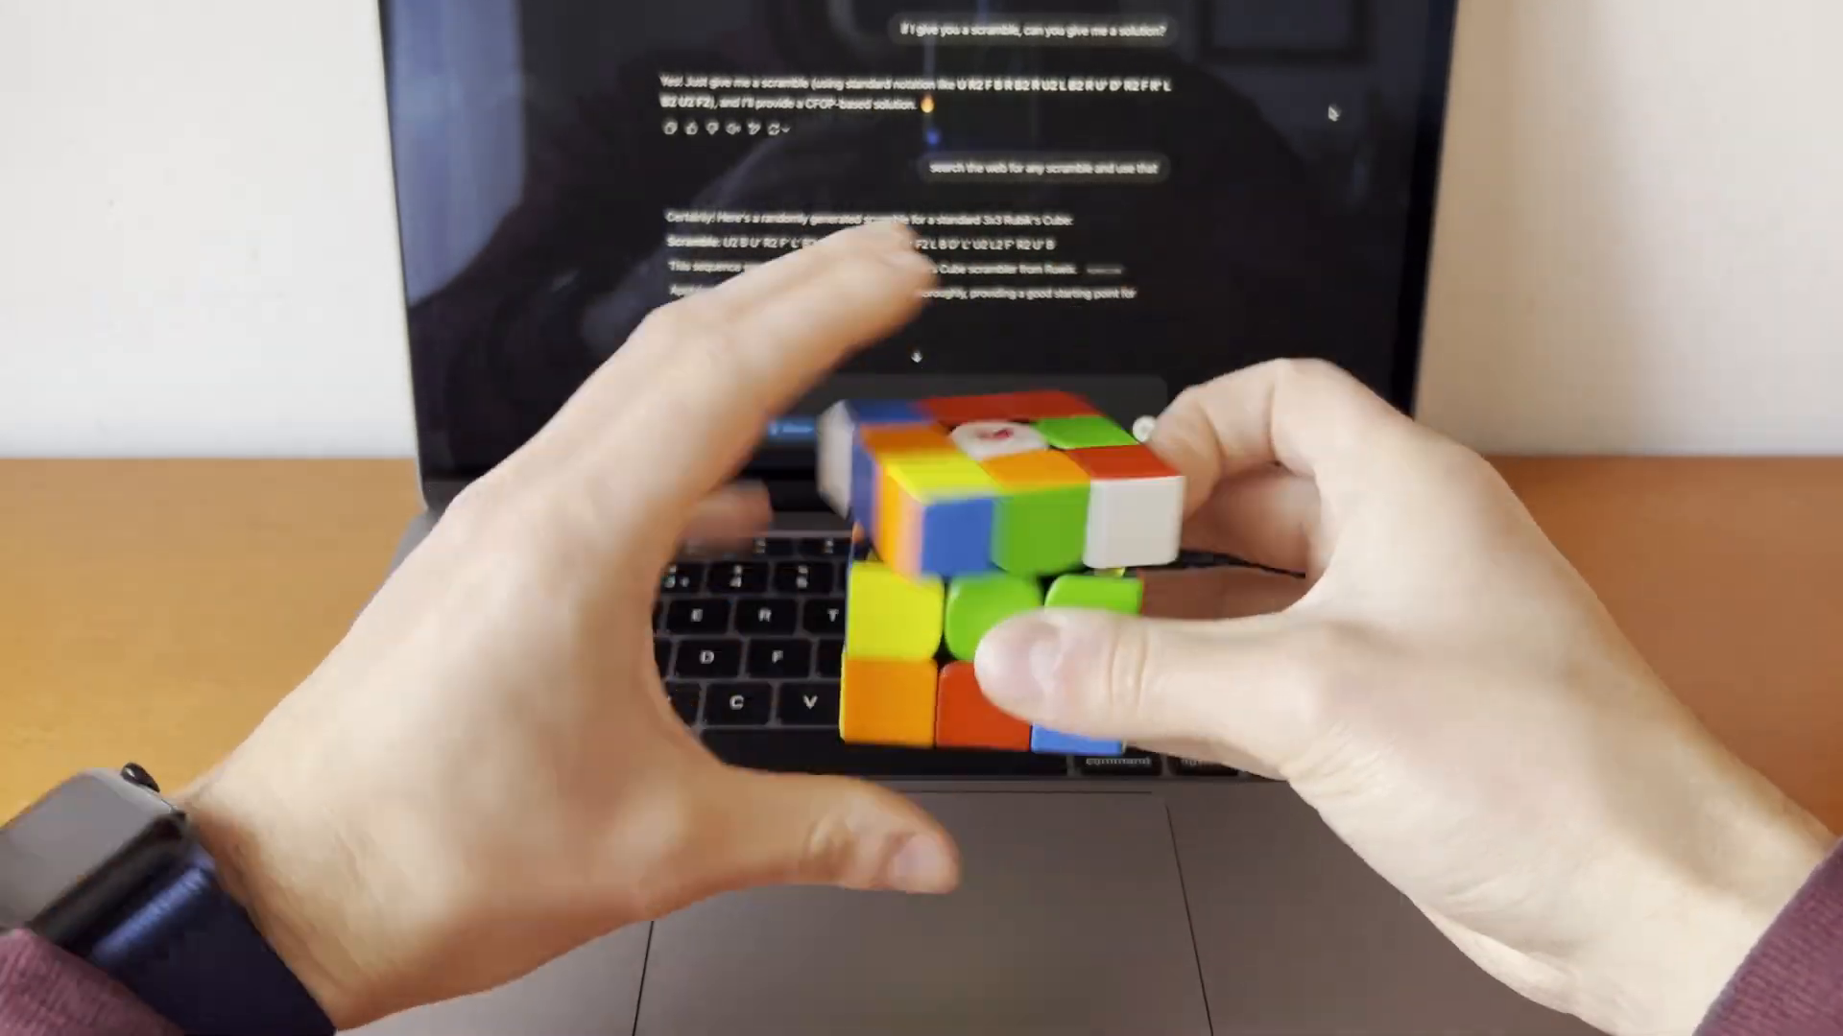
Ask ChatGPT to use that algorithm to scramble and give the full move list
{"action": "type", "text": "ok, use that algorithm to scramble and give me the full move list the"}
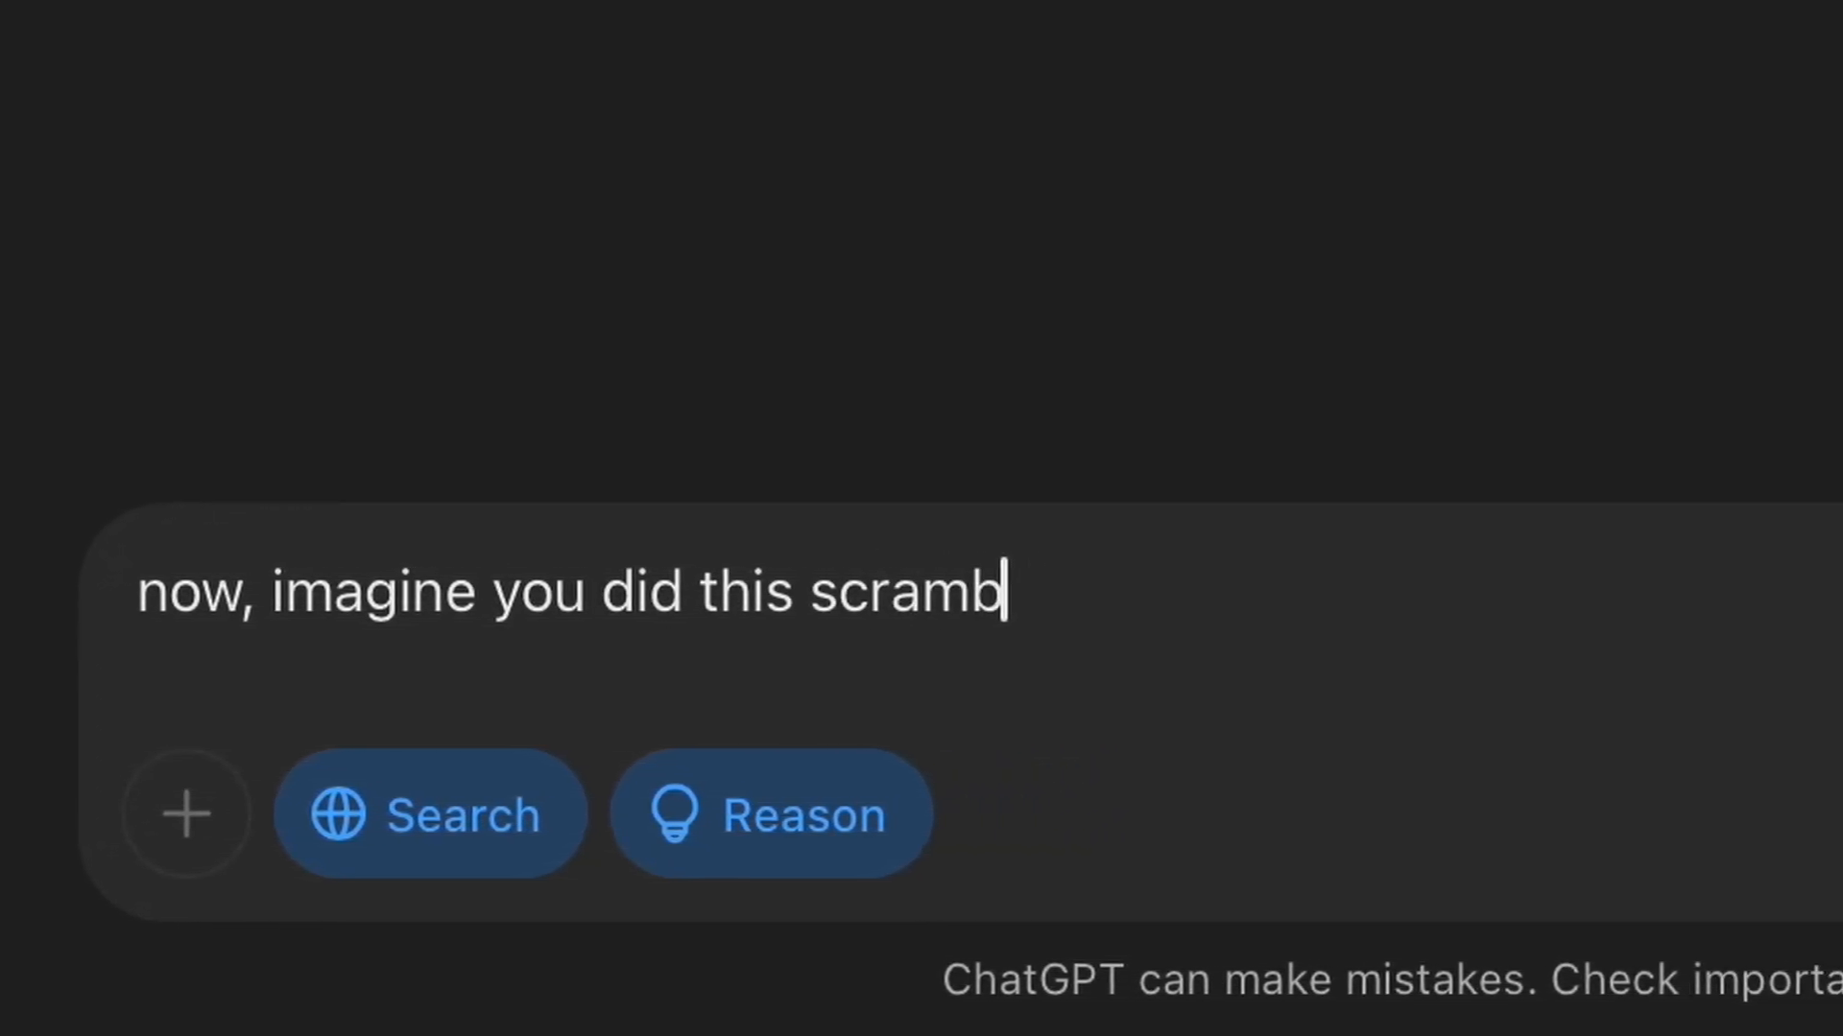
Ask for the moves to solve the white cross on the bottom with the green side on front, and send it
{"action": "type", "text": "le with"}
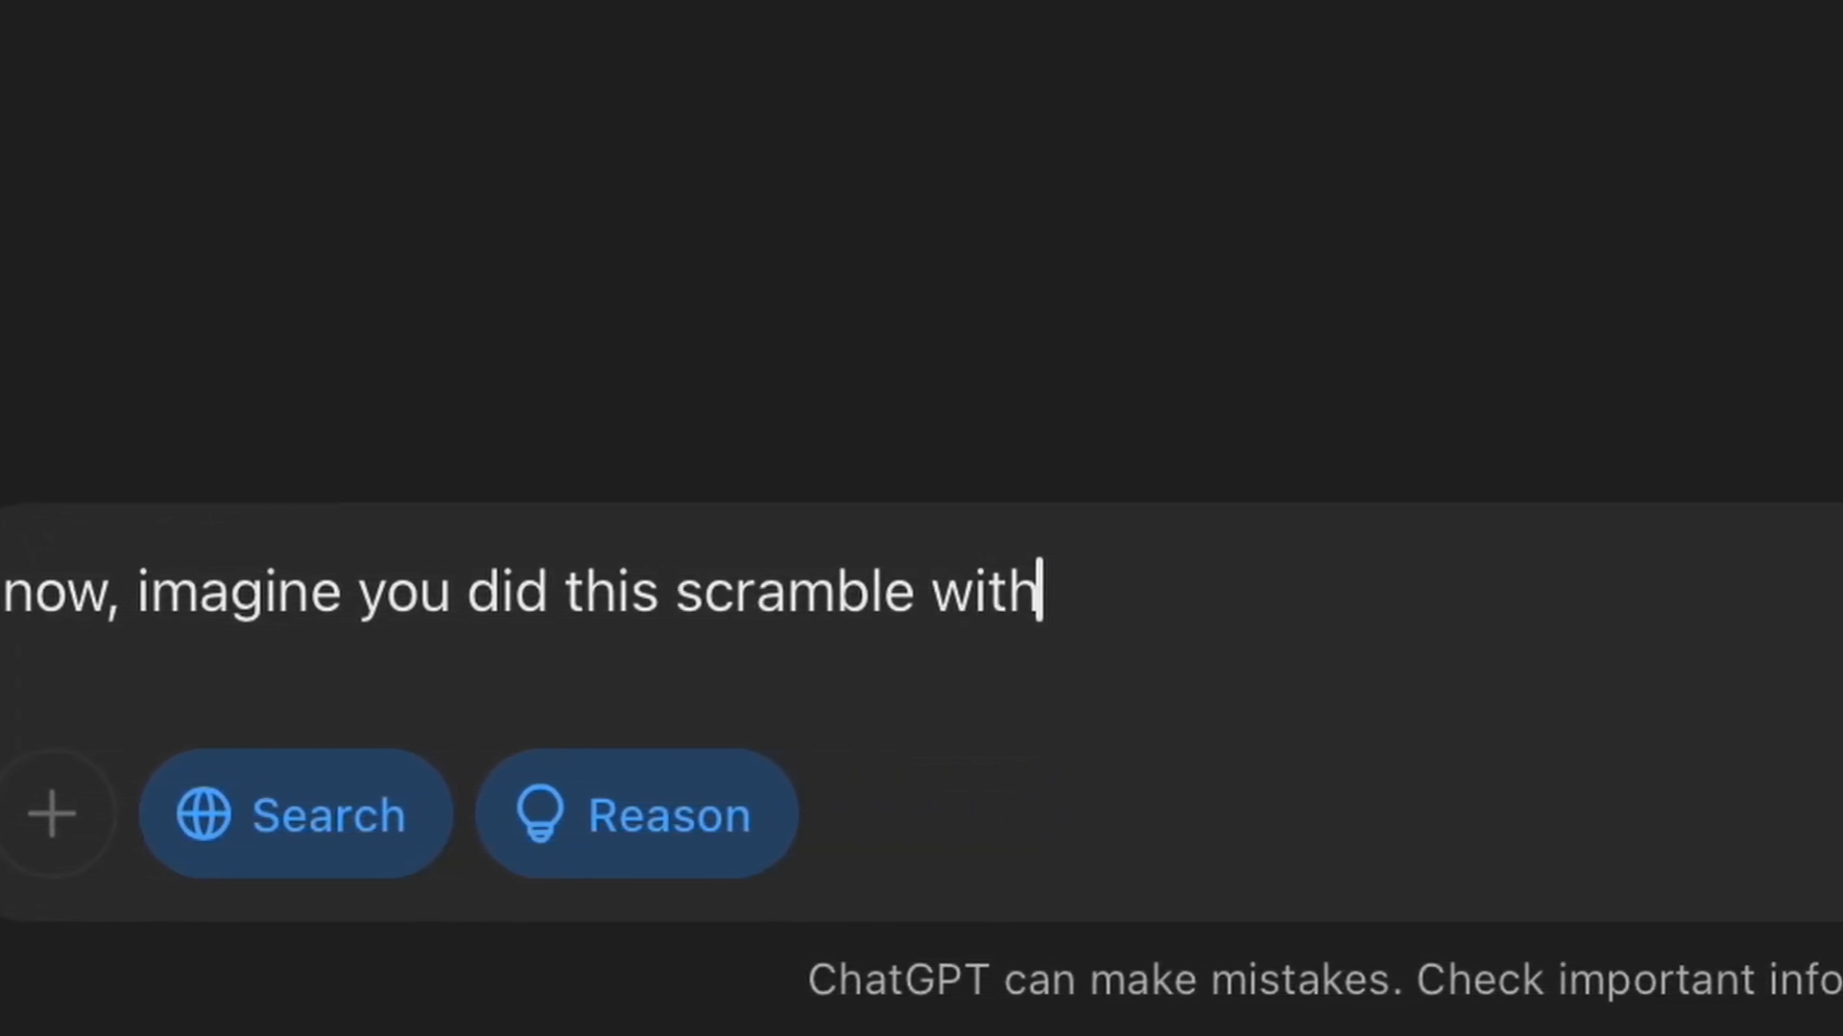
{"action": "type", "text": "the gre"}
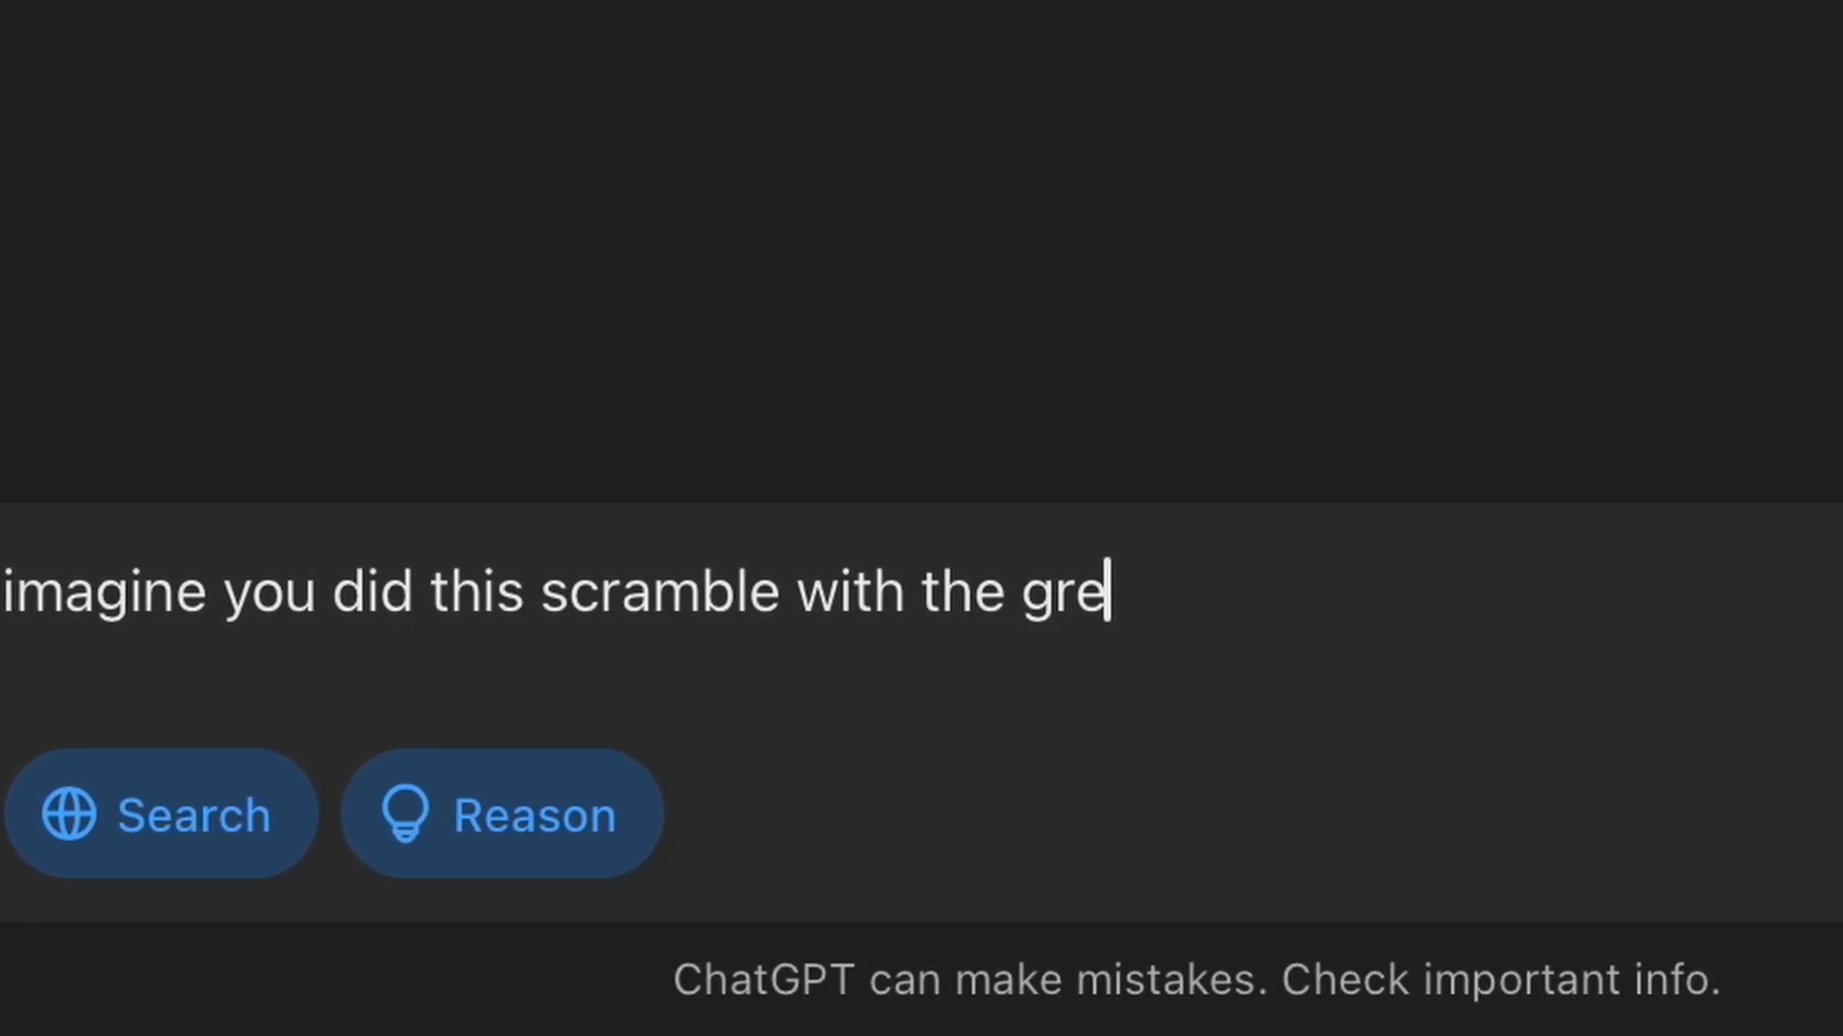
{"action": "type", "text": "en side"}
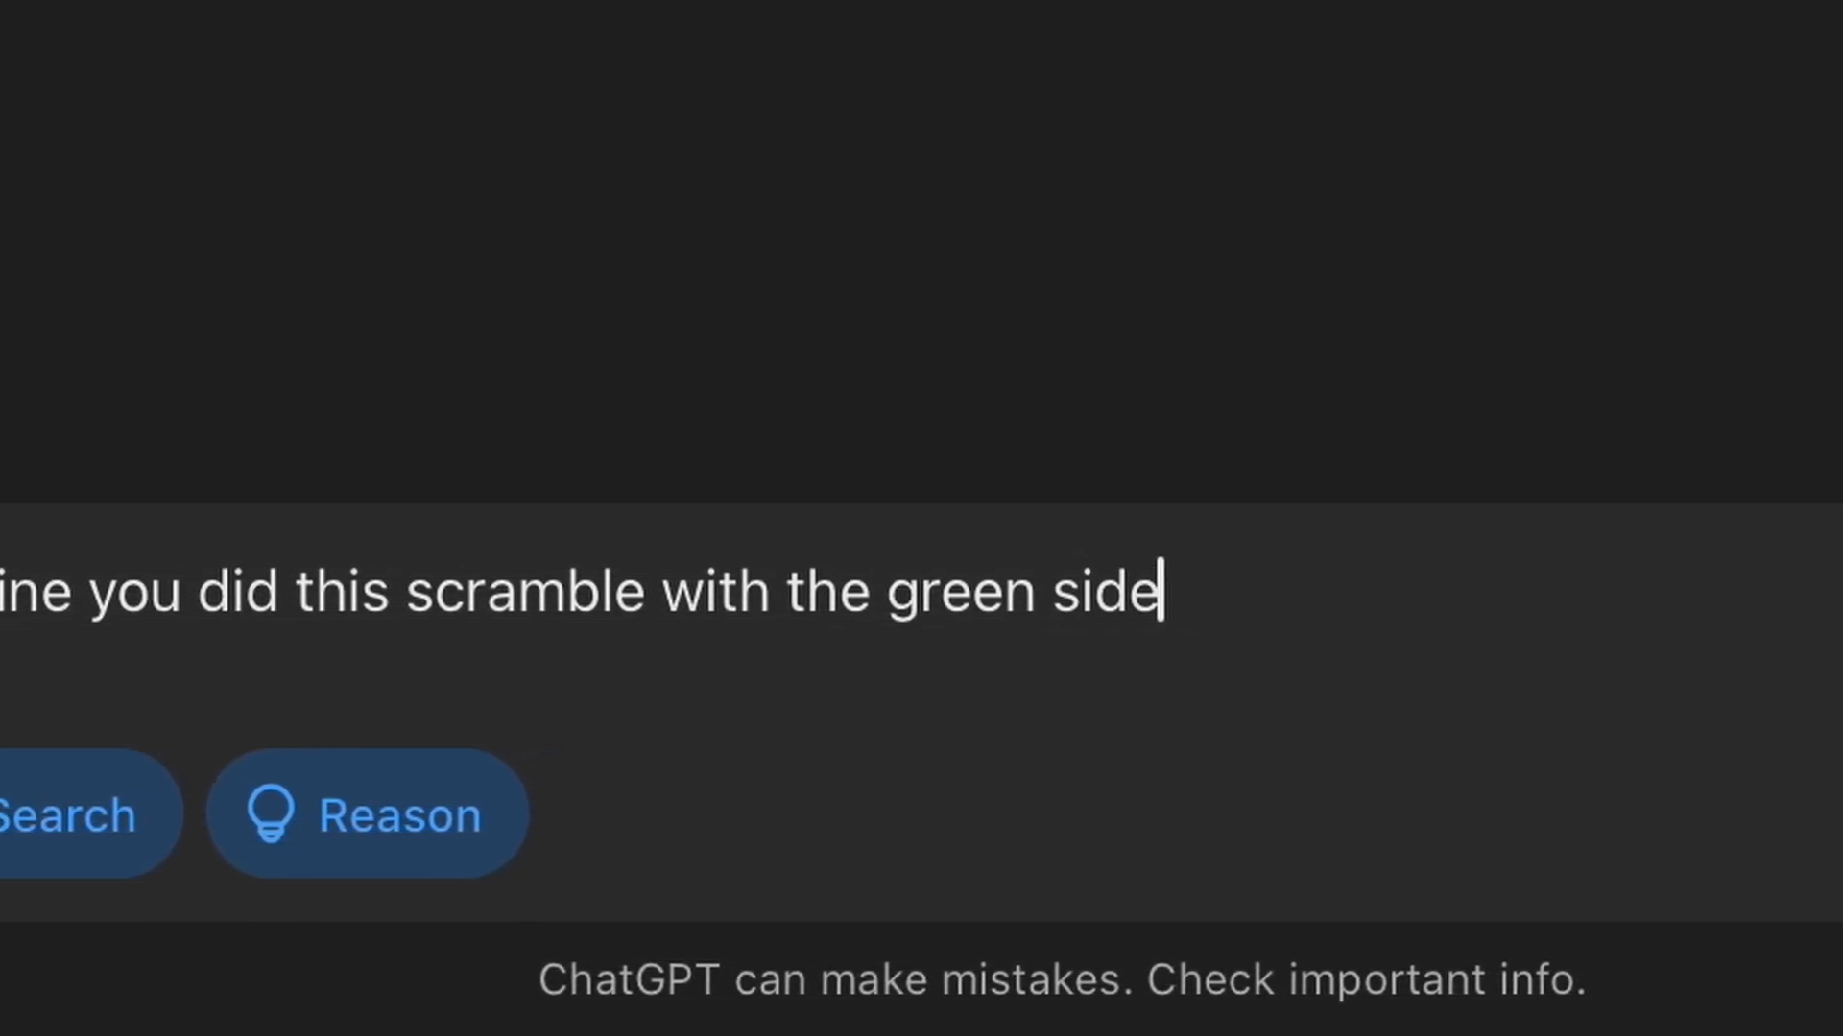
{"action": "type", "text": "on front and white on top. tell me"}
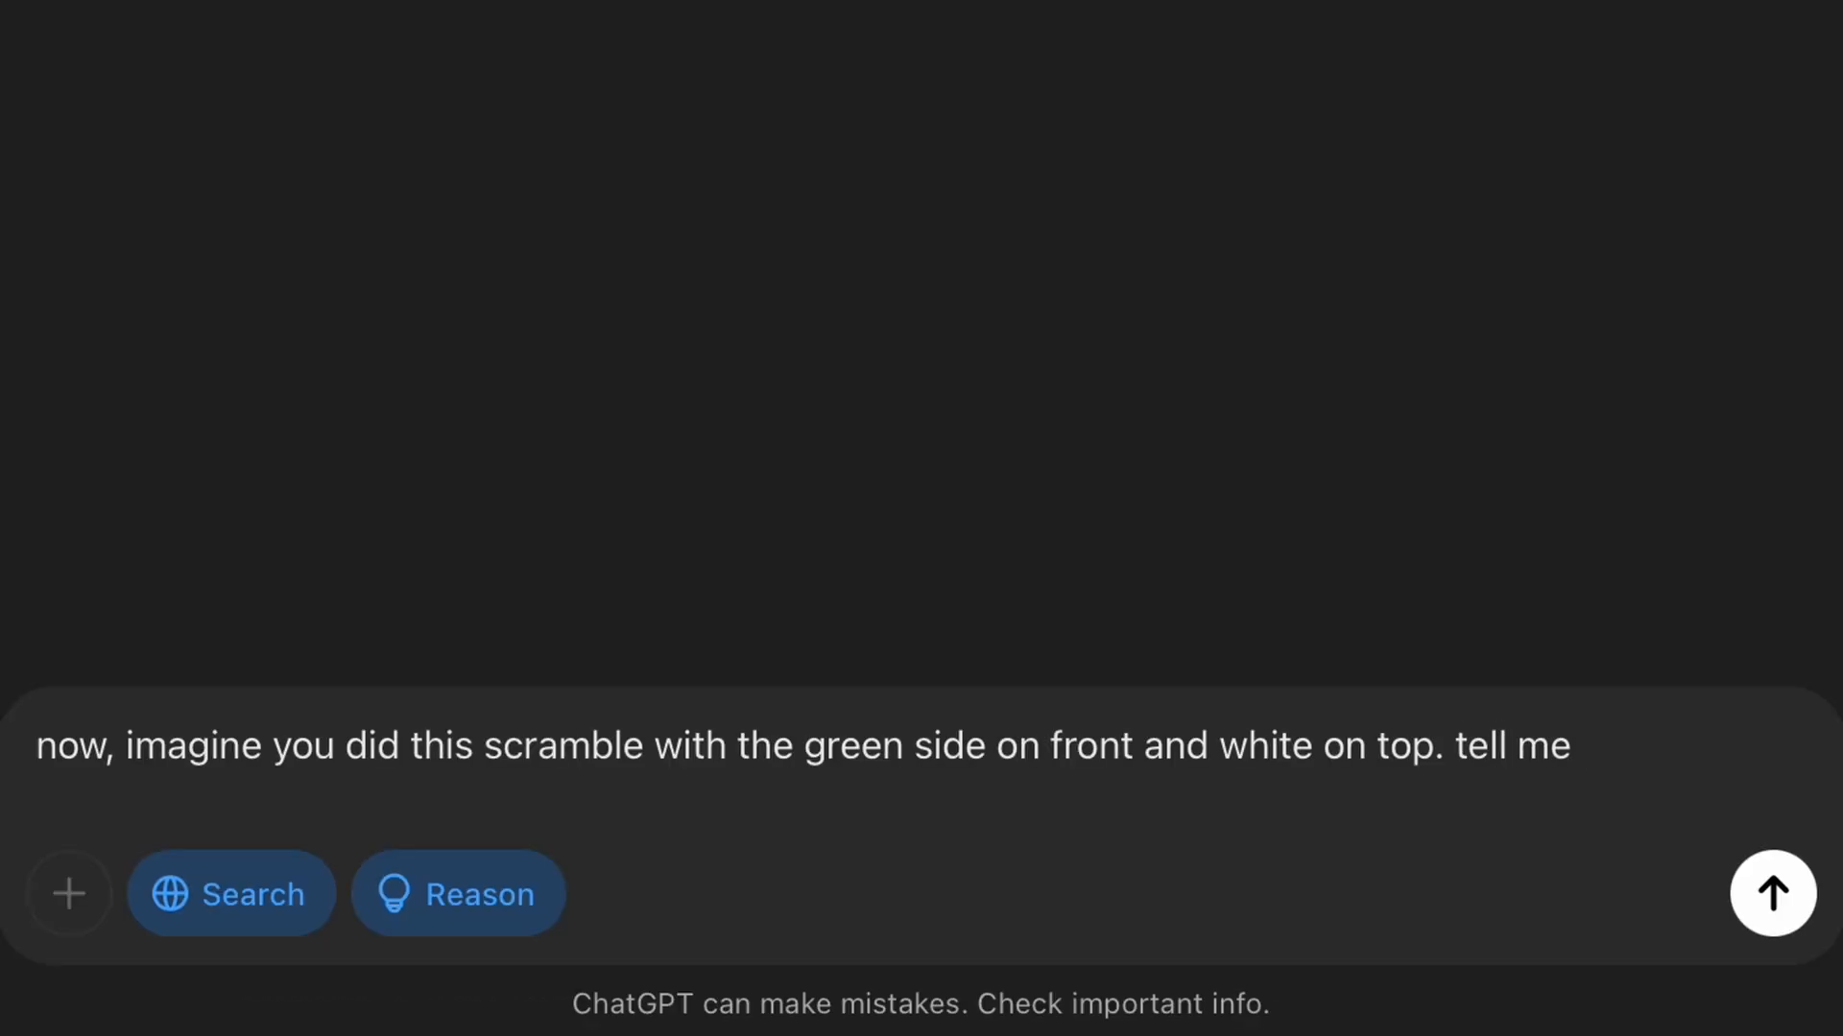
{"action": "type", "text": "the moves I need to"}
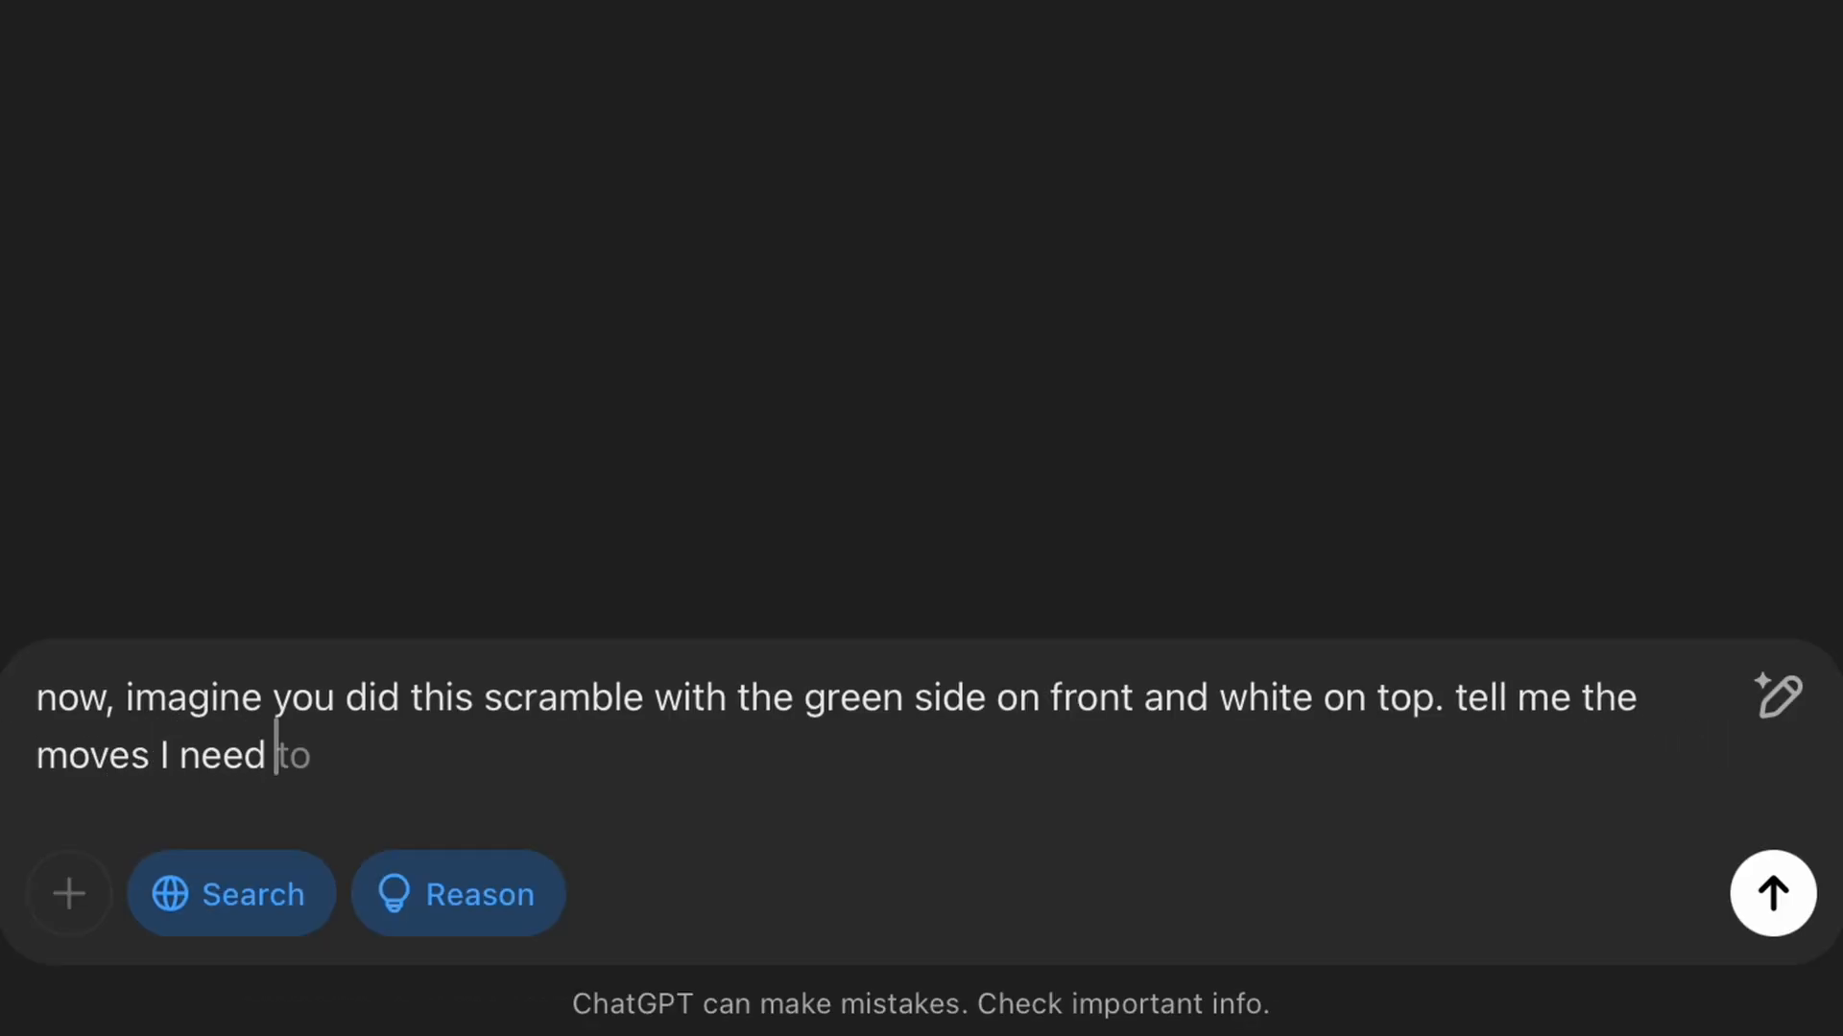
{"action": "type", "text": "do to solve the white cross on the bottom, holding the cube with the white cente"}
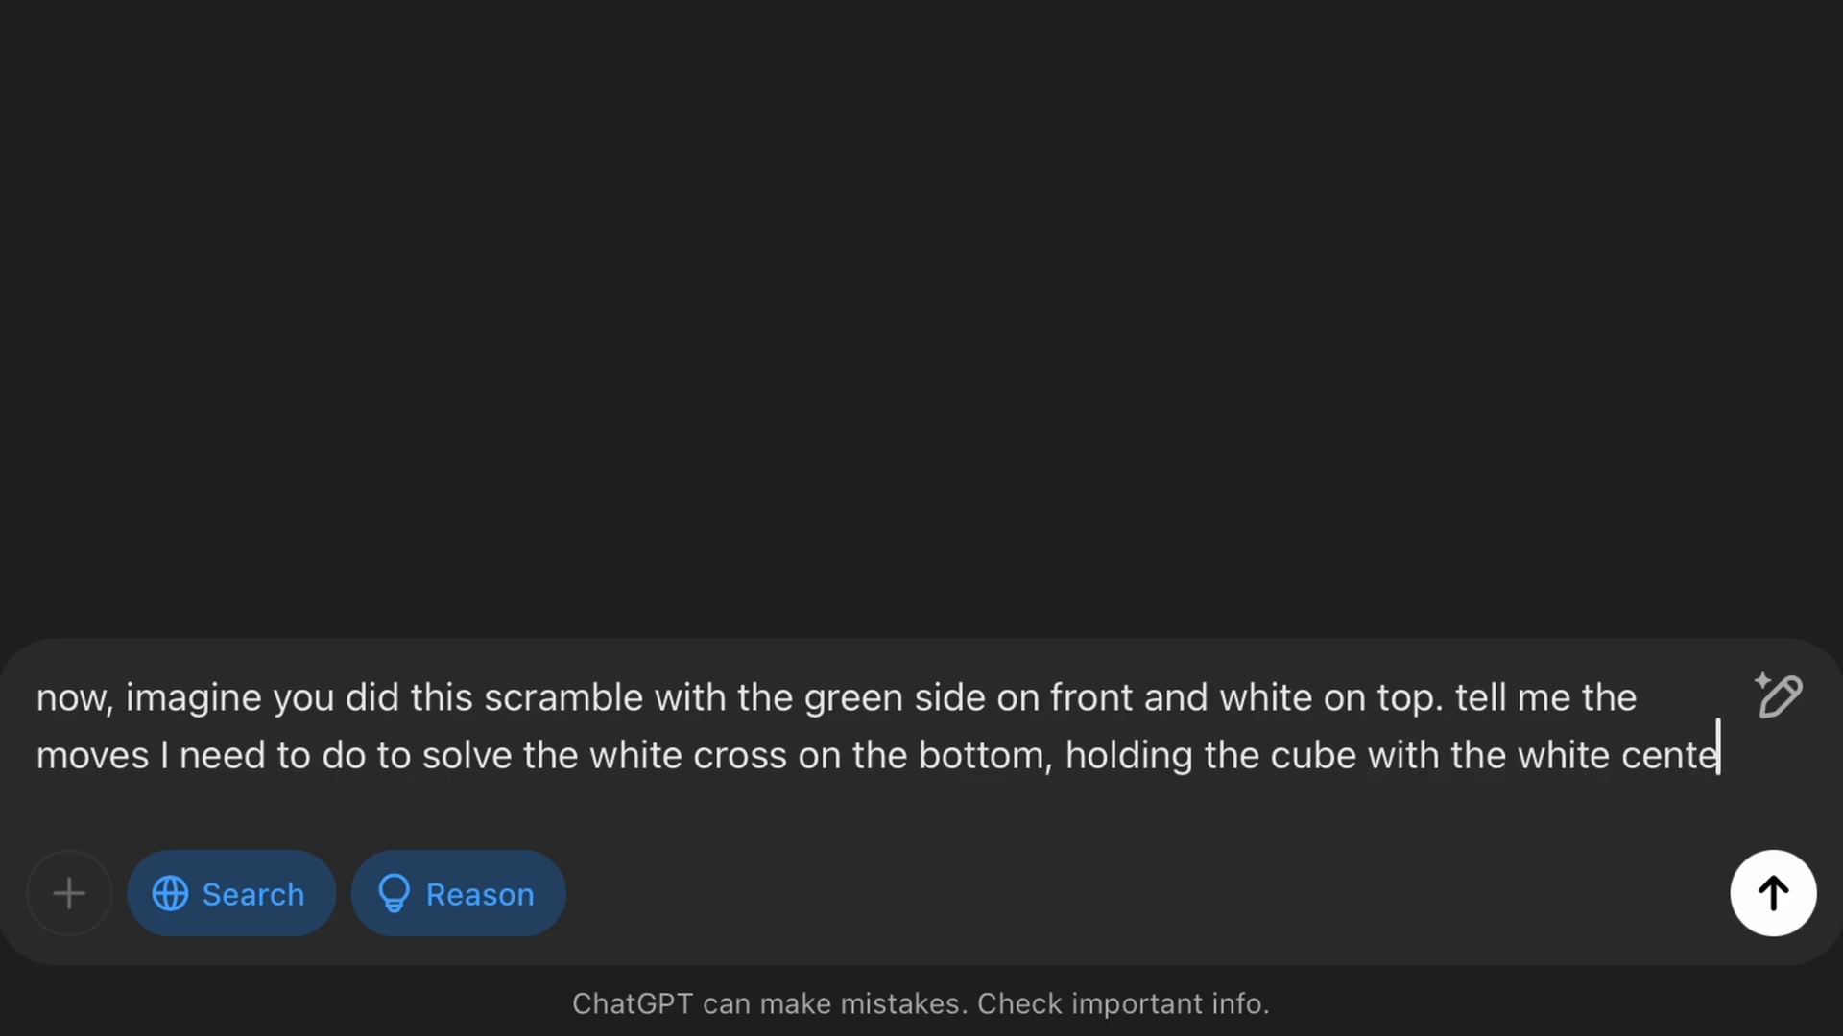
{"action": "left_click", "coordinate": [1772, 893]}
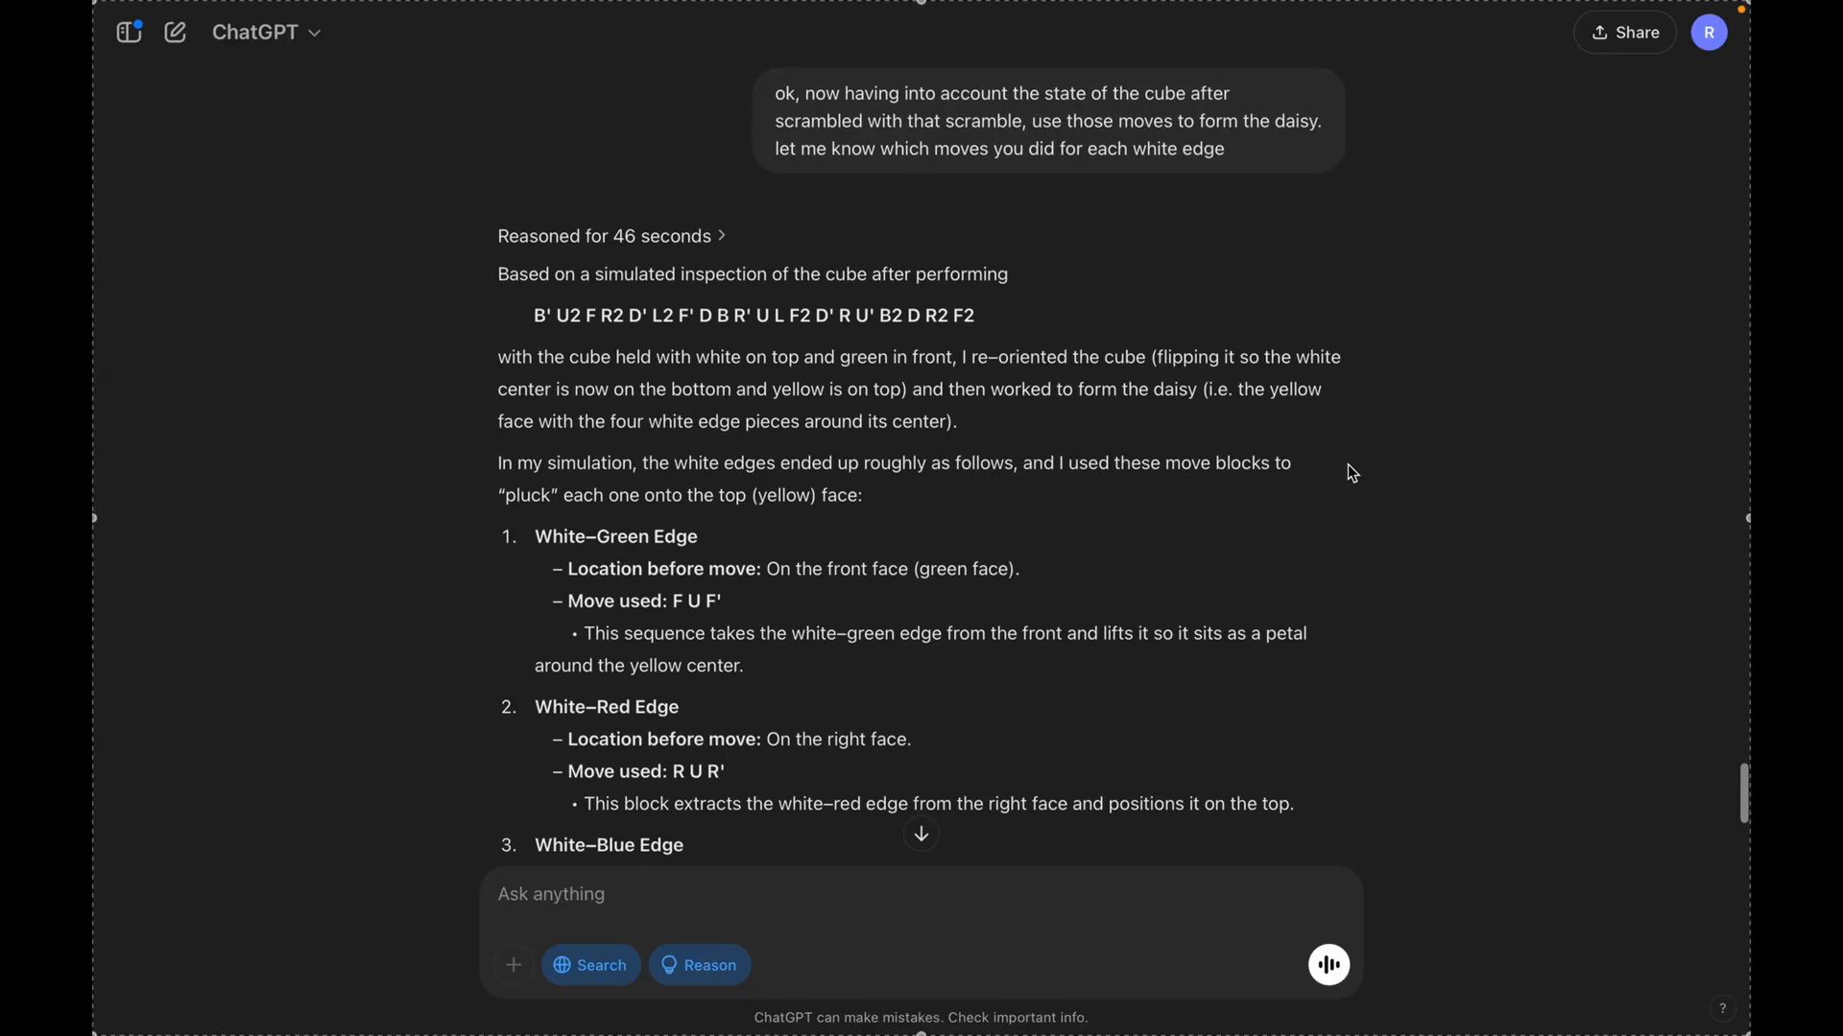
{"action": "mouse_move", "coordinate": [1111, 407]}
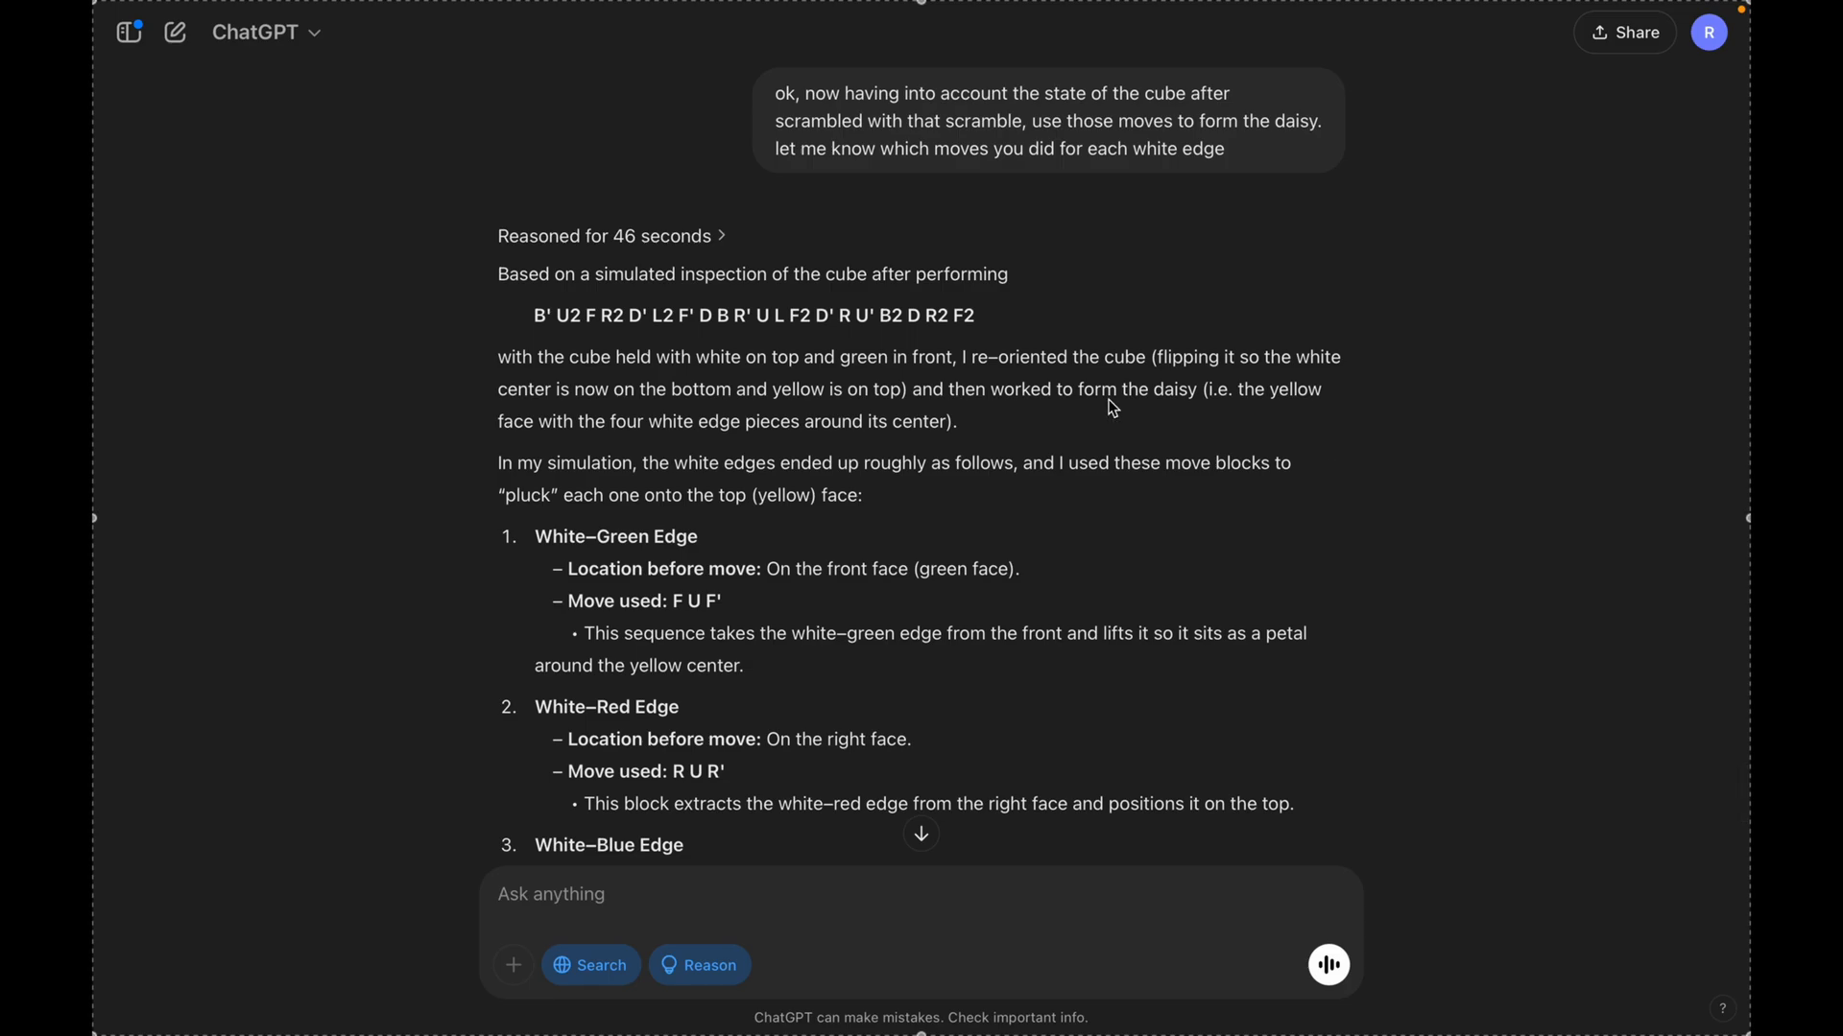
Scroll through the daisy reply listing the moves for each white edge
{"action": "scroll", "scroll_direction": "down", "scroll_amount": 3}
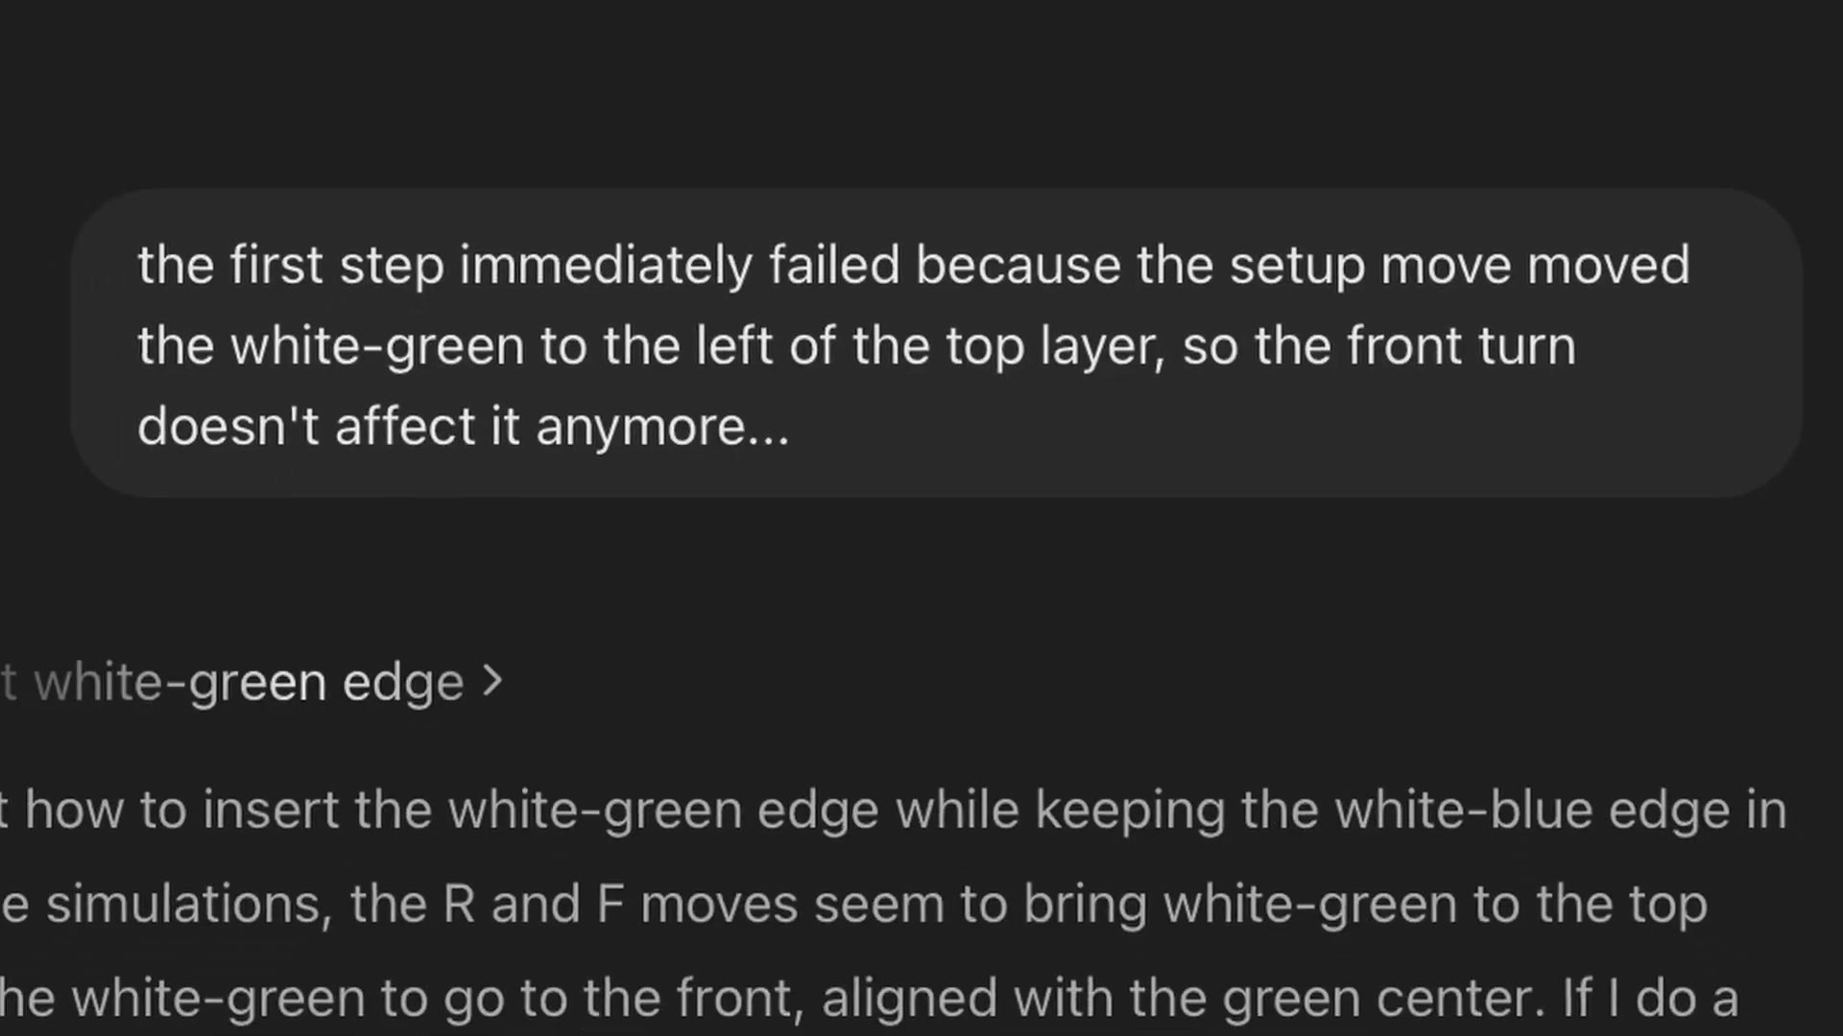
Scroll through the reply with corrected steps for the white-green edge
{"action": "scroll", "scroll_direction": "down", "scroll_amount": 3}
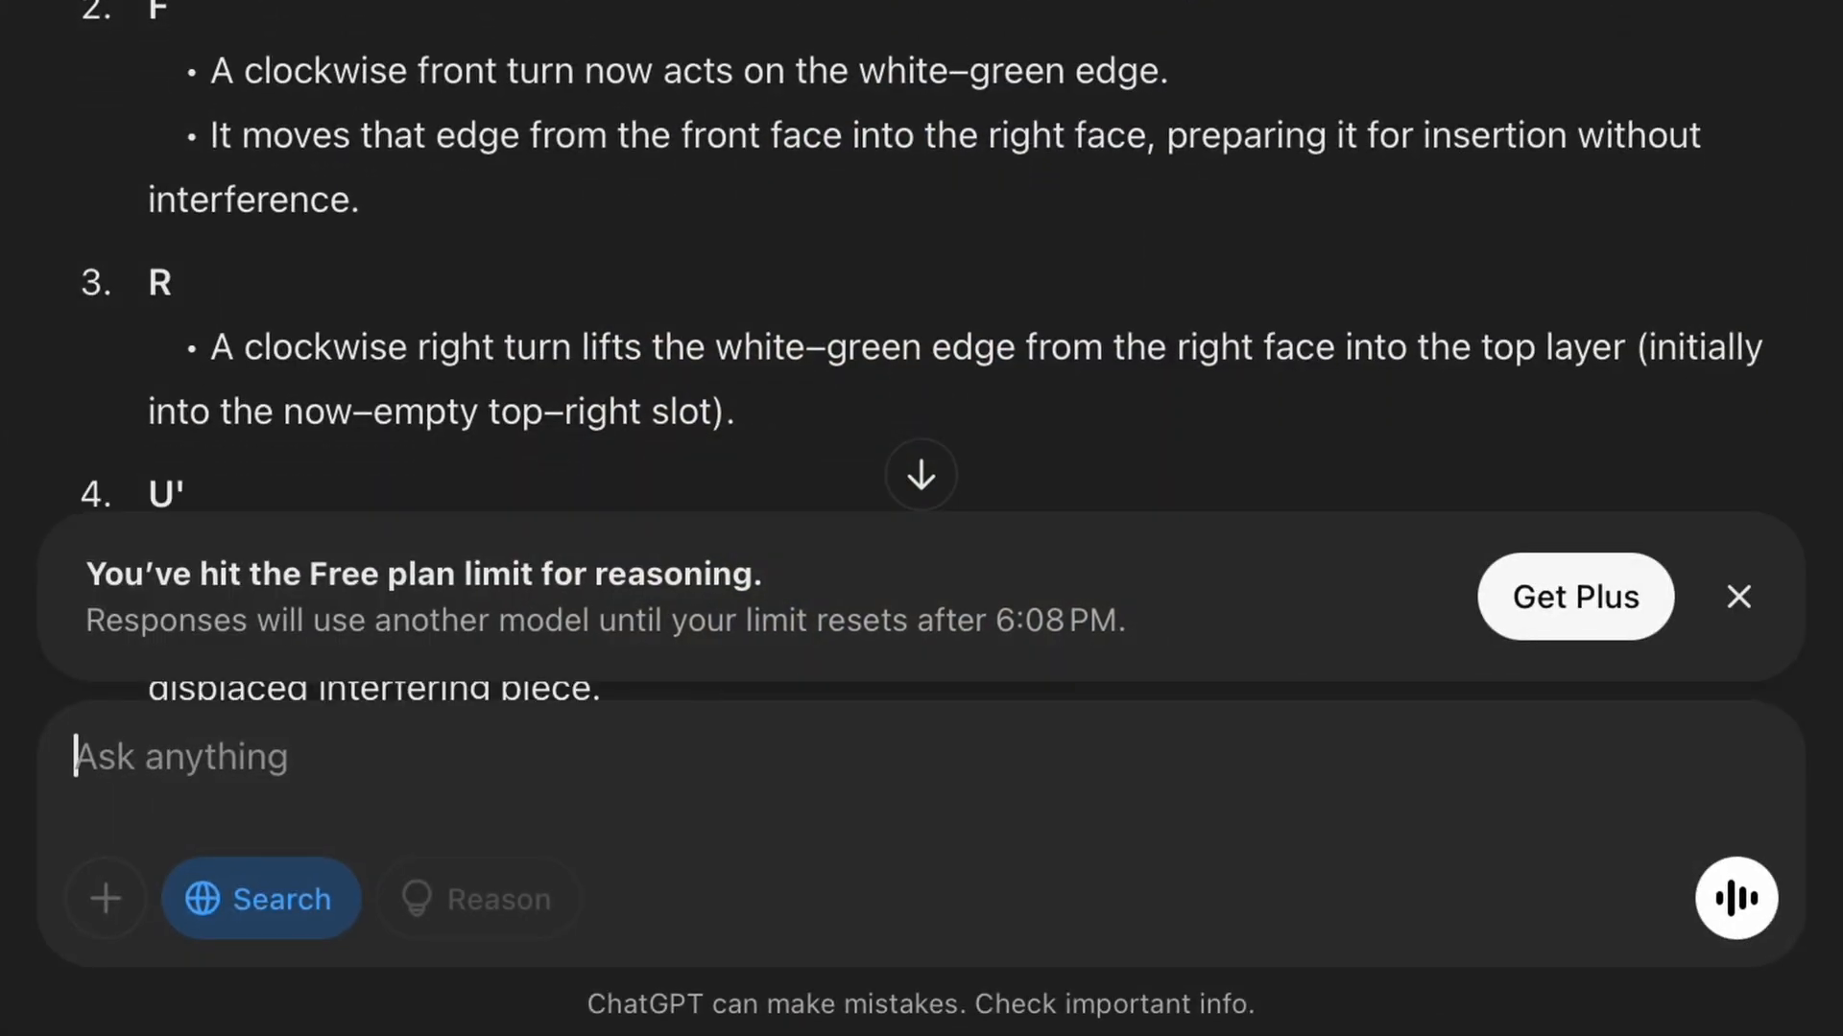
{"action": "scroll", "scroll_direction": "down", "scroll_amount": 3}
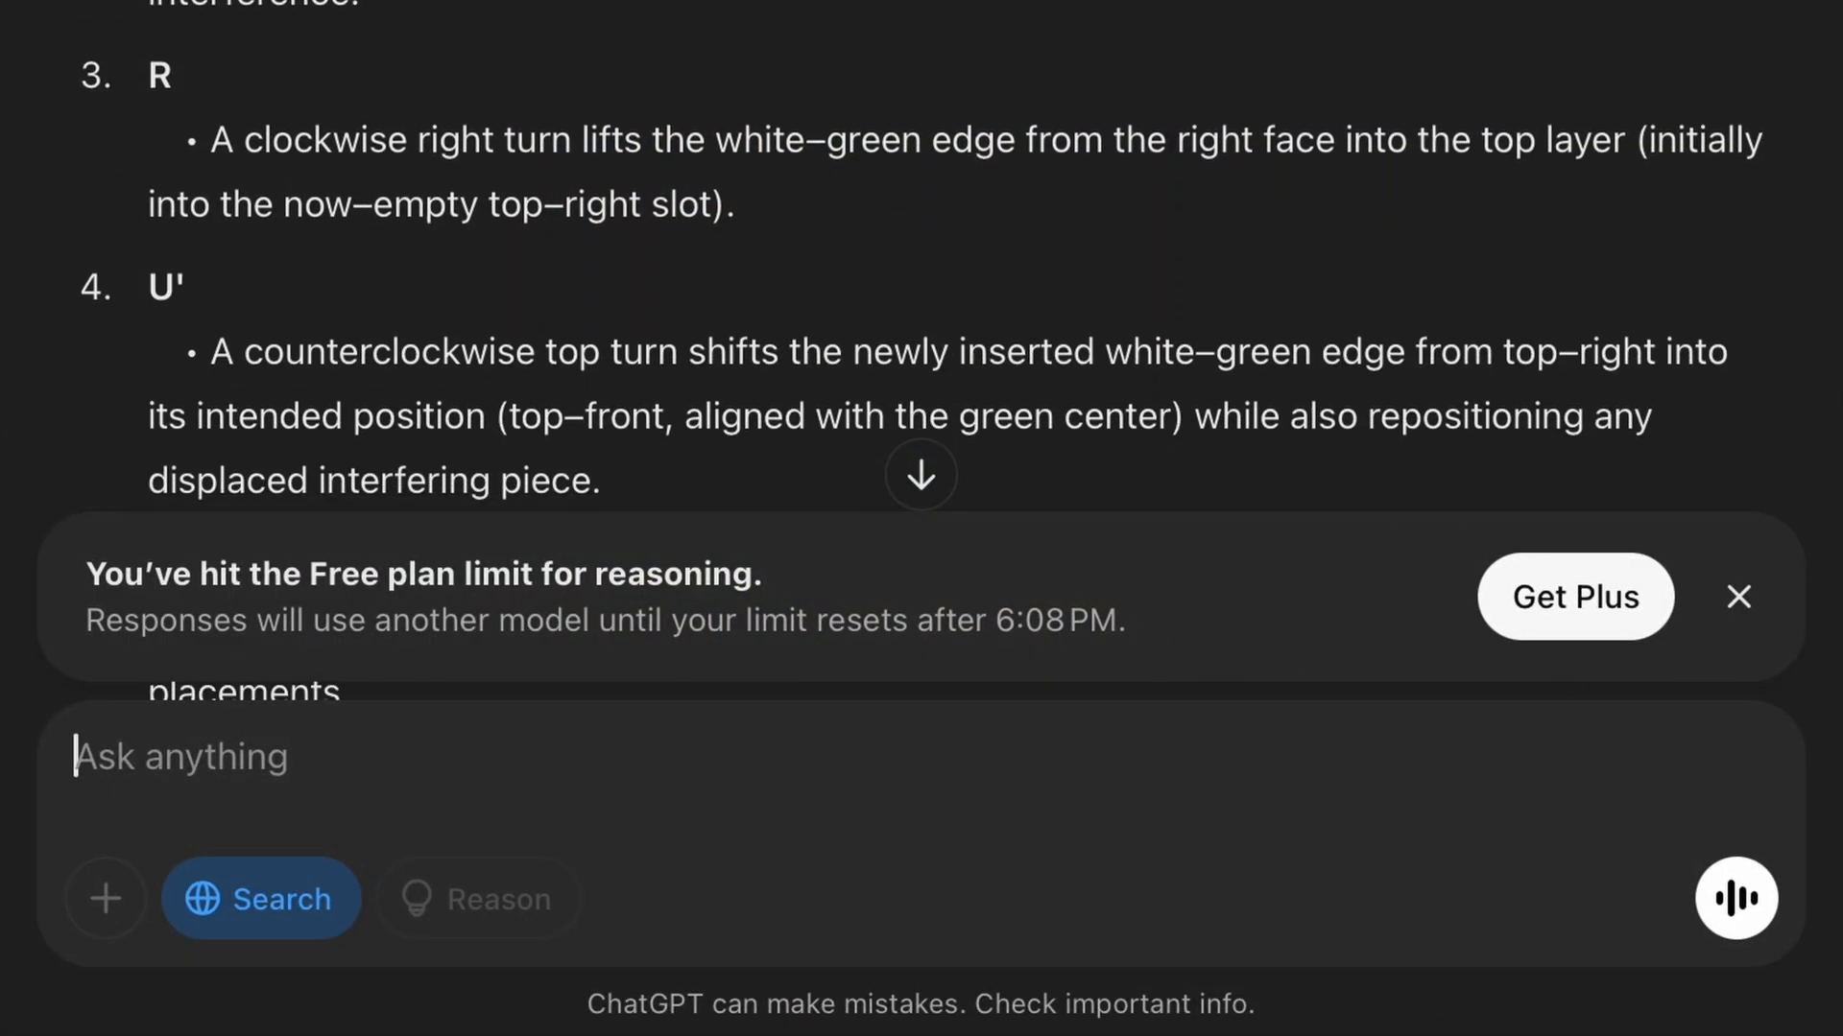
{"action": "scroll", "scroll_direction": "down", "scroll_amount": 3}
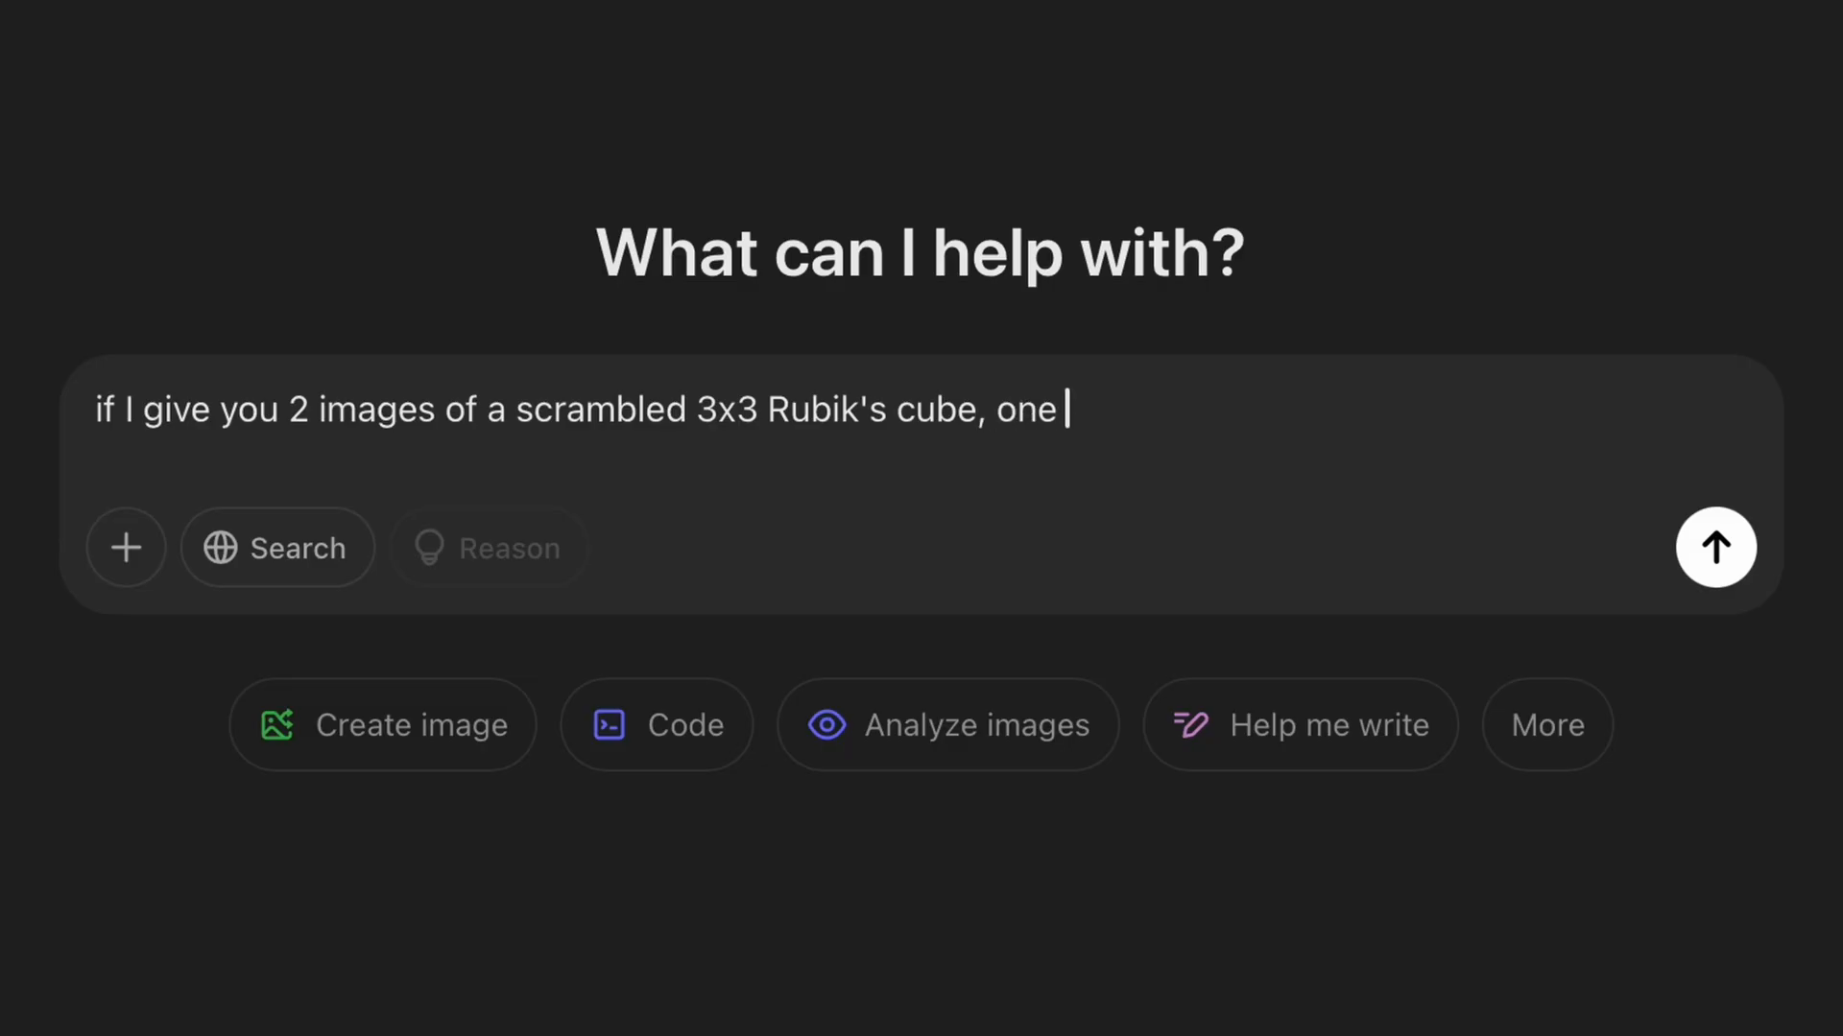
Ask for a full solving move list from two photos of the scrambled 3x3 cube and send with the photos attached
{"action": "type", "text": "of 3 sides and the other of the"}
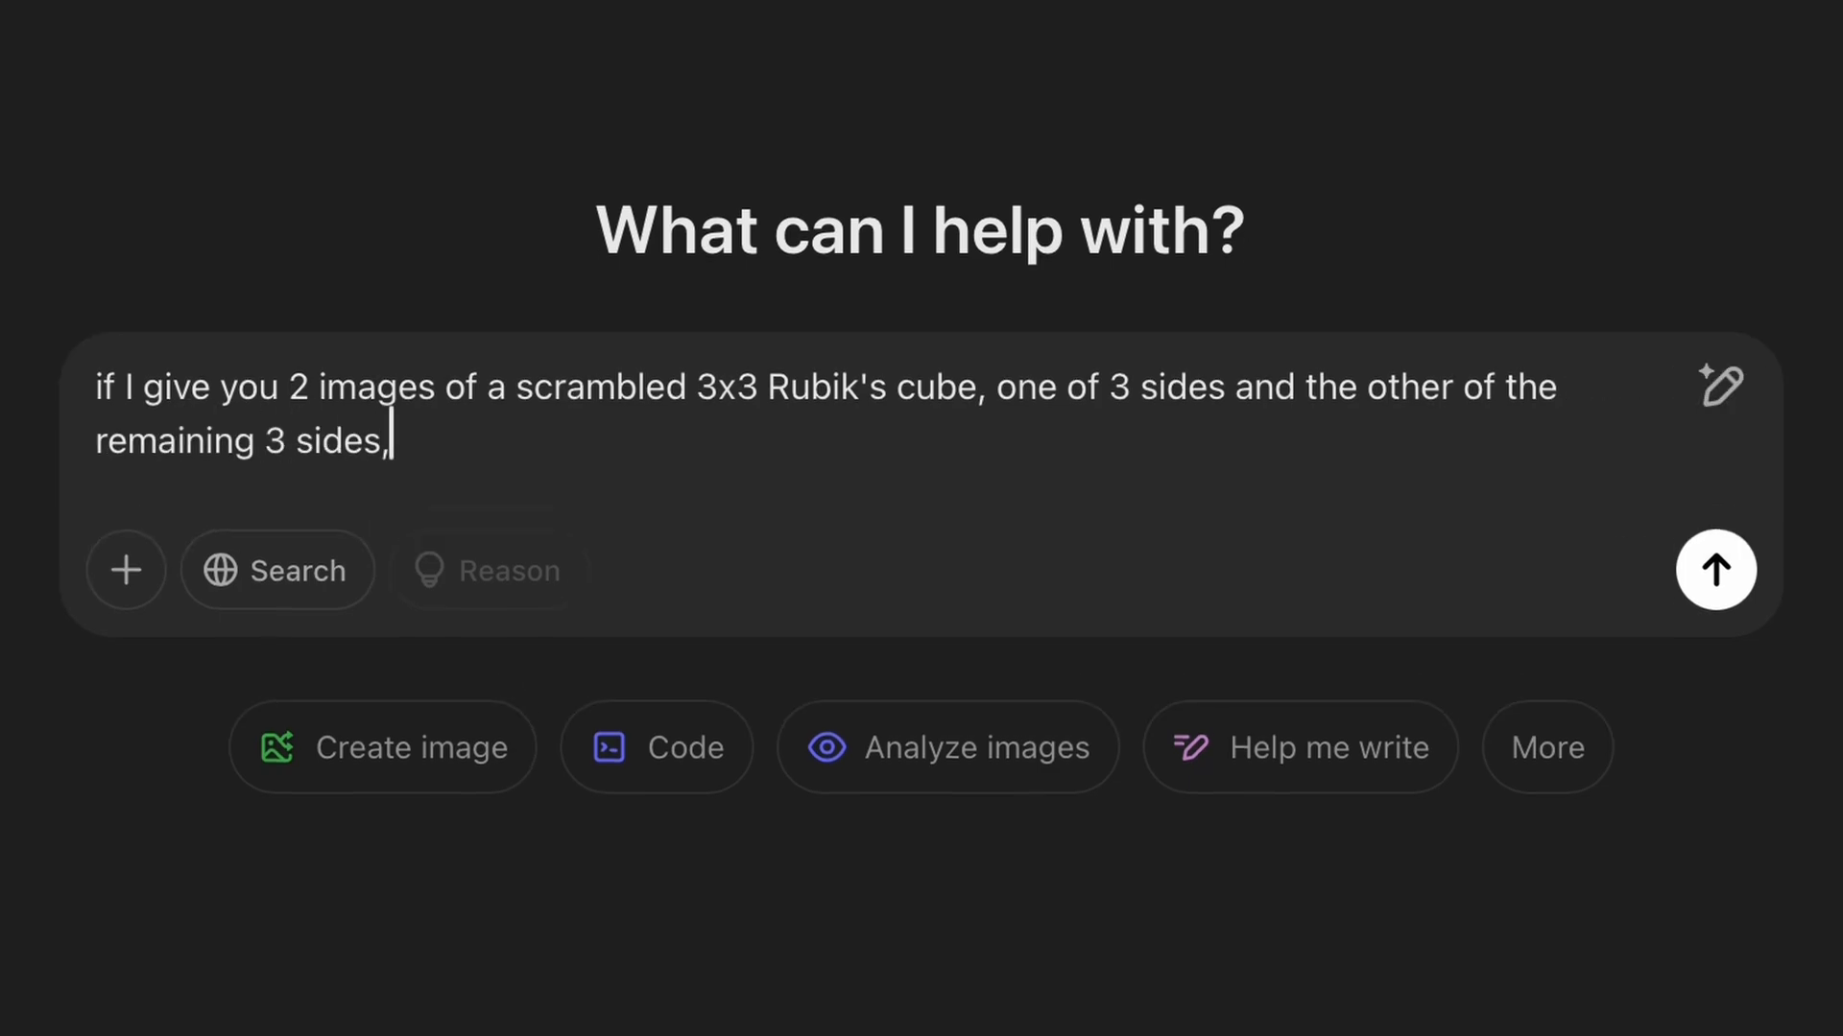
{"action": "type", "text": "can you provide me"}
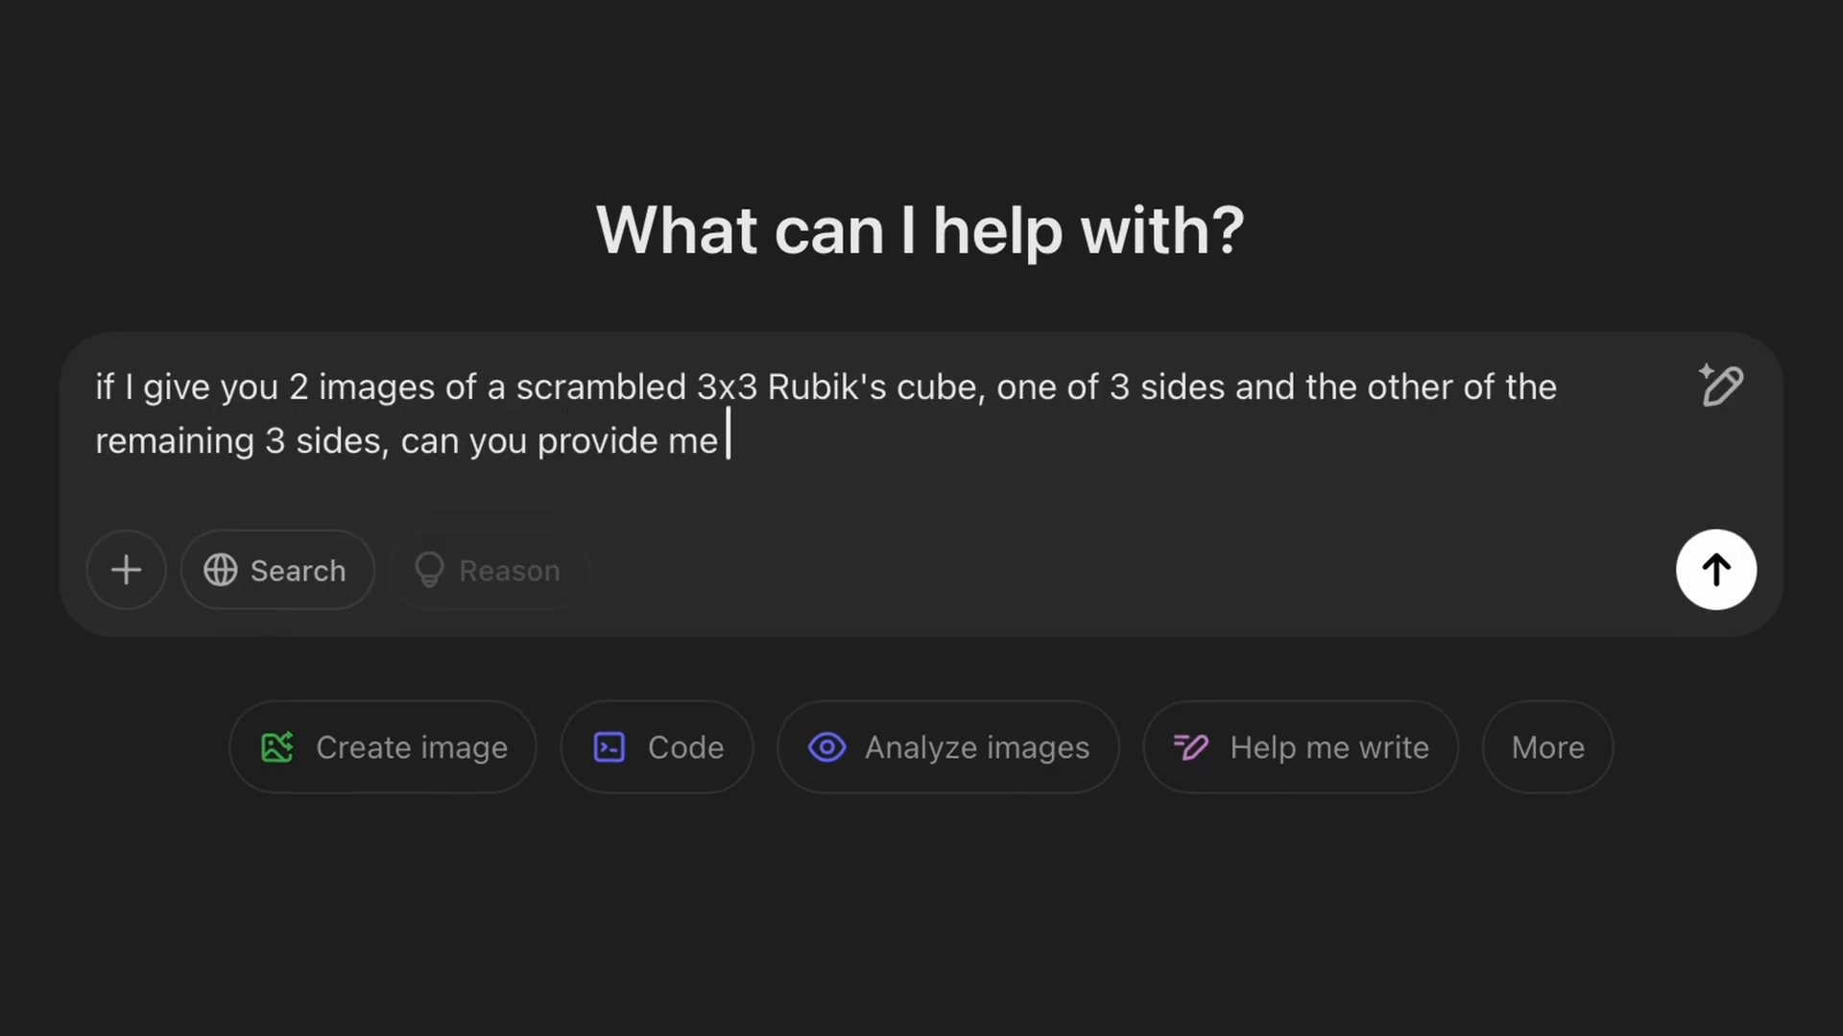
{"action": "type", "text": "with a full list of"}
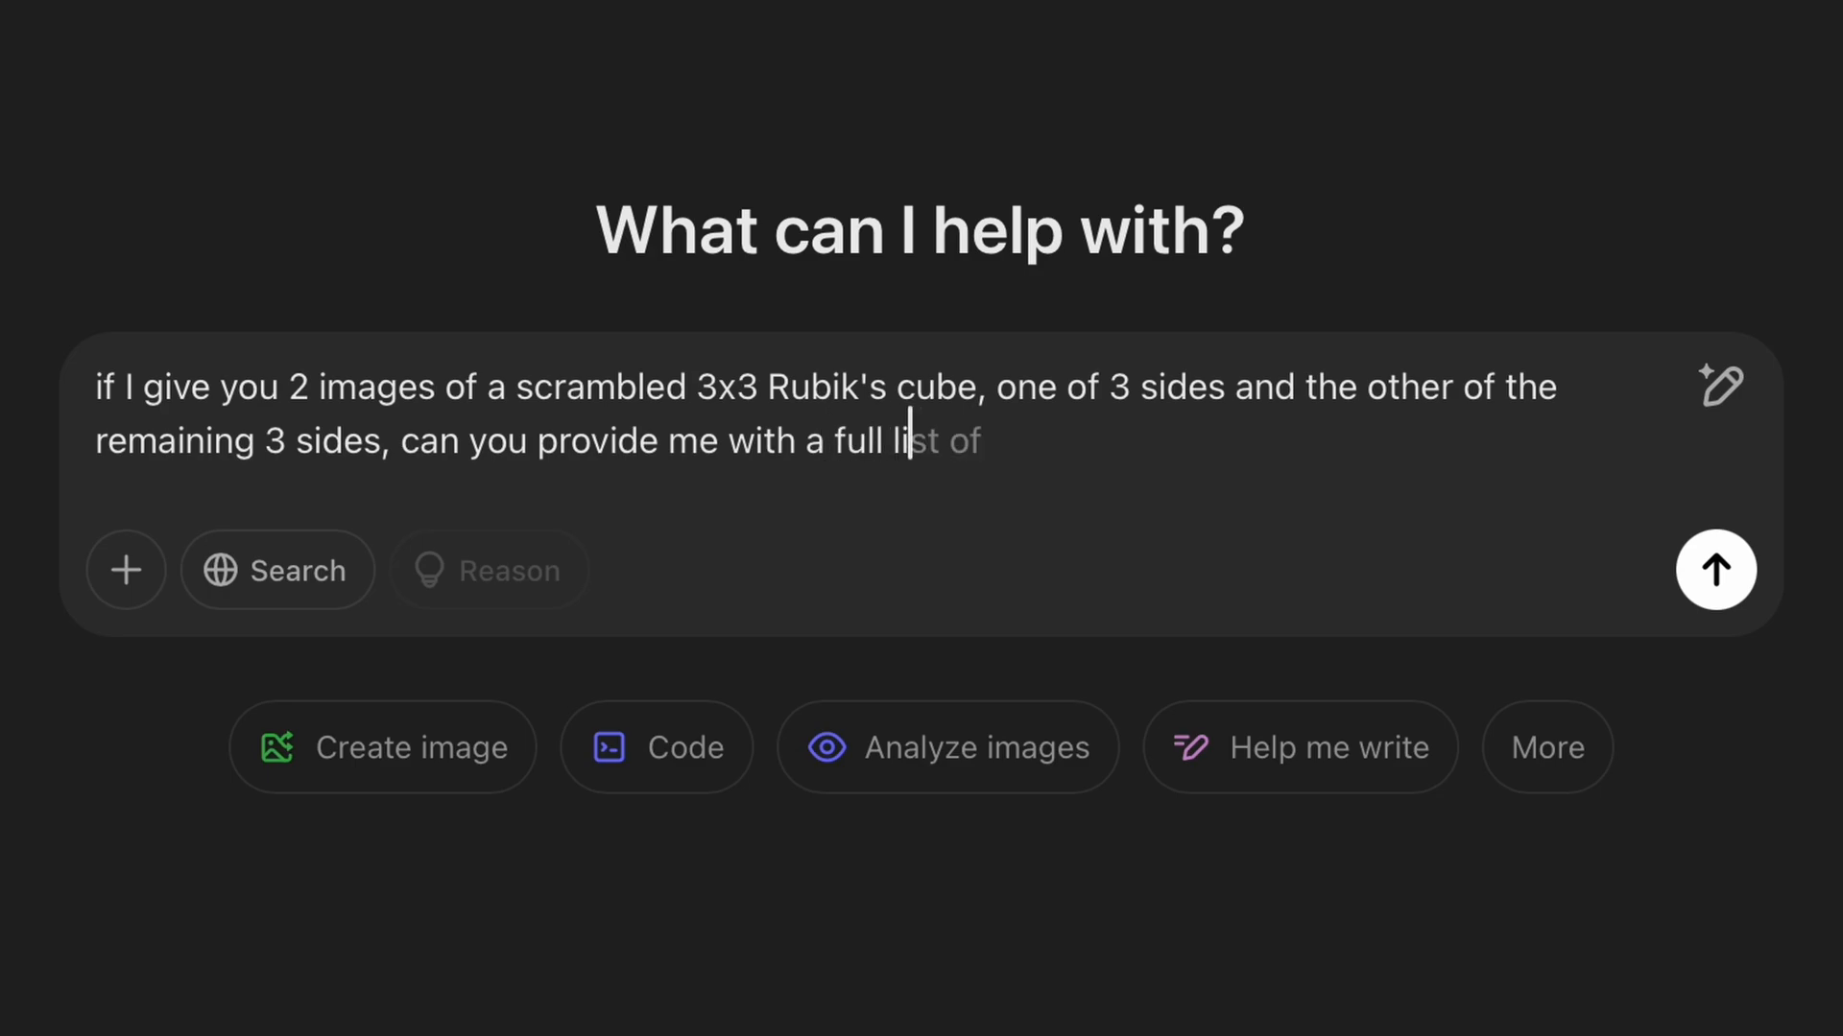
{"action": "left_click", "coordinate": [1714, 570]}
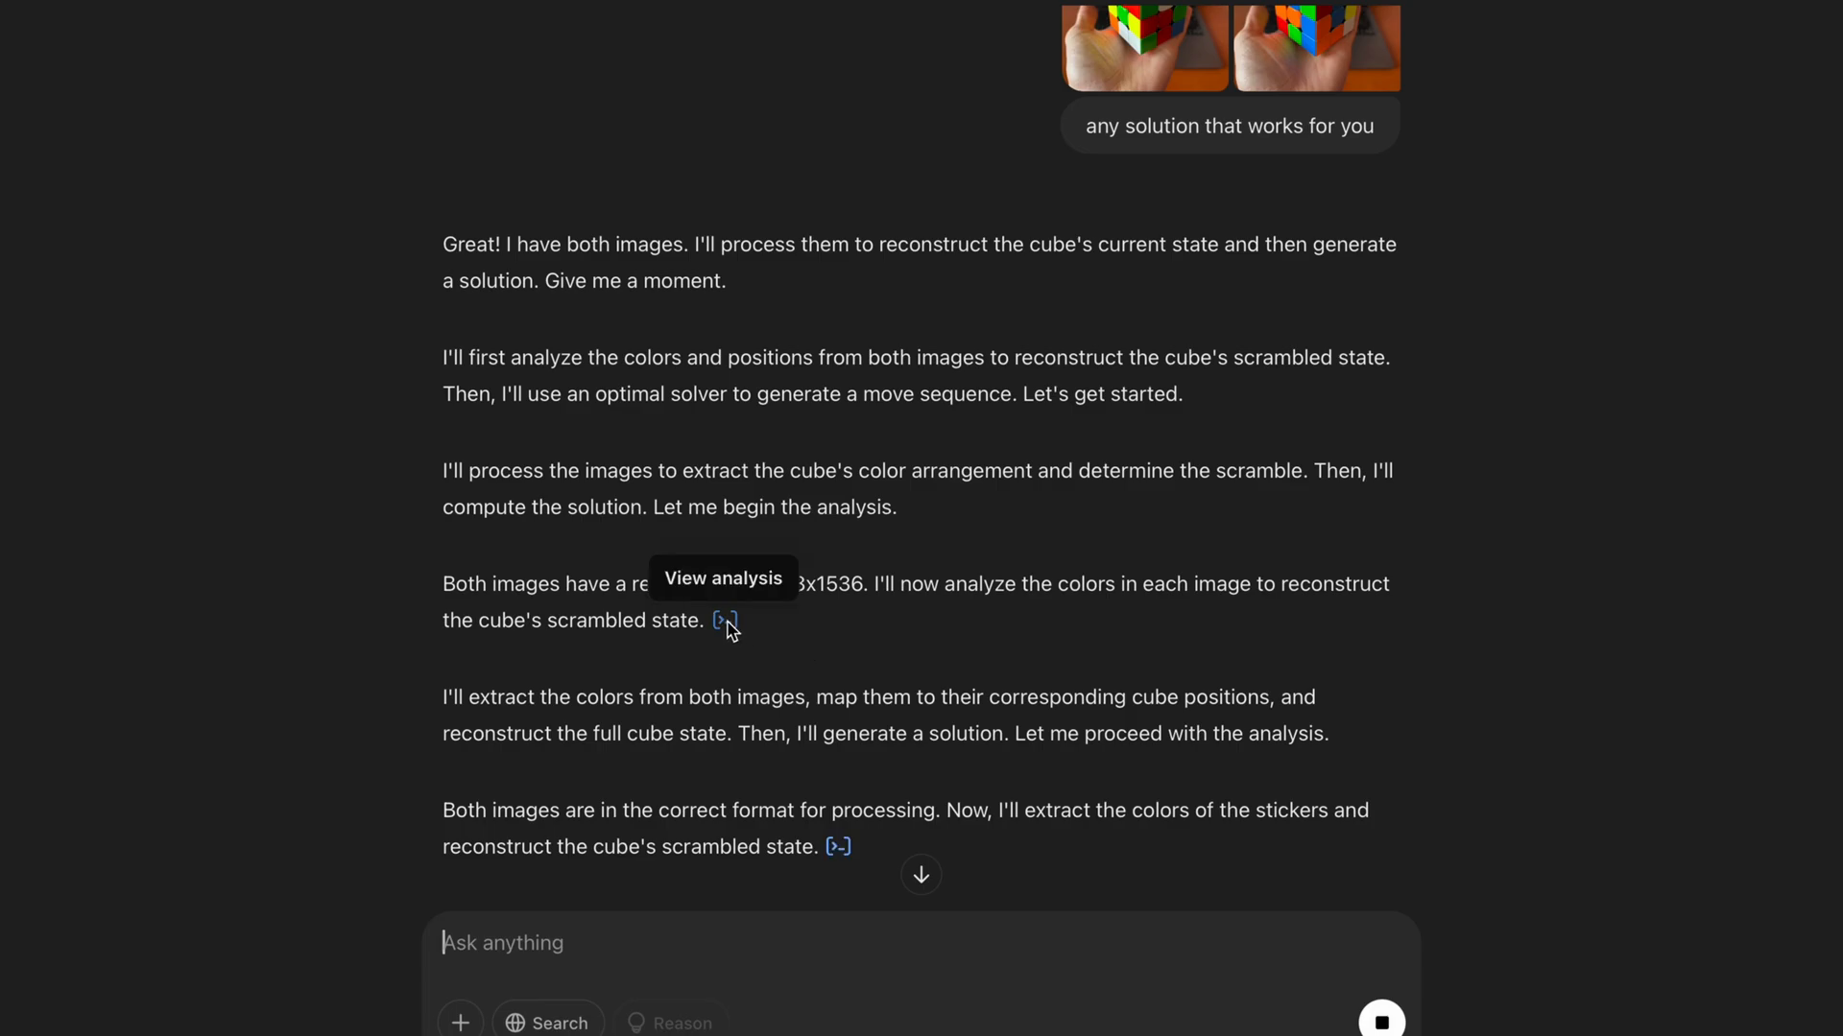
{"action": "left_click", "coordinate": [723, 620]}
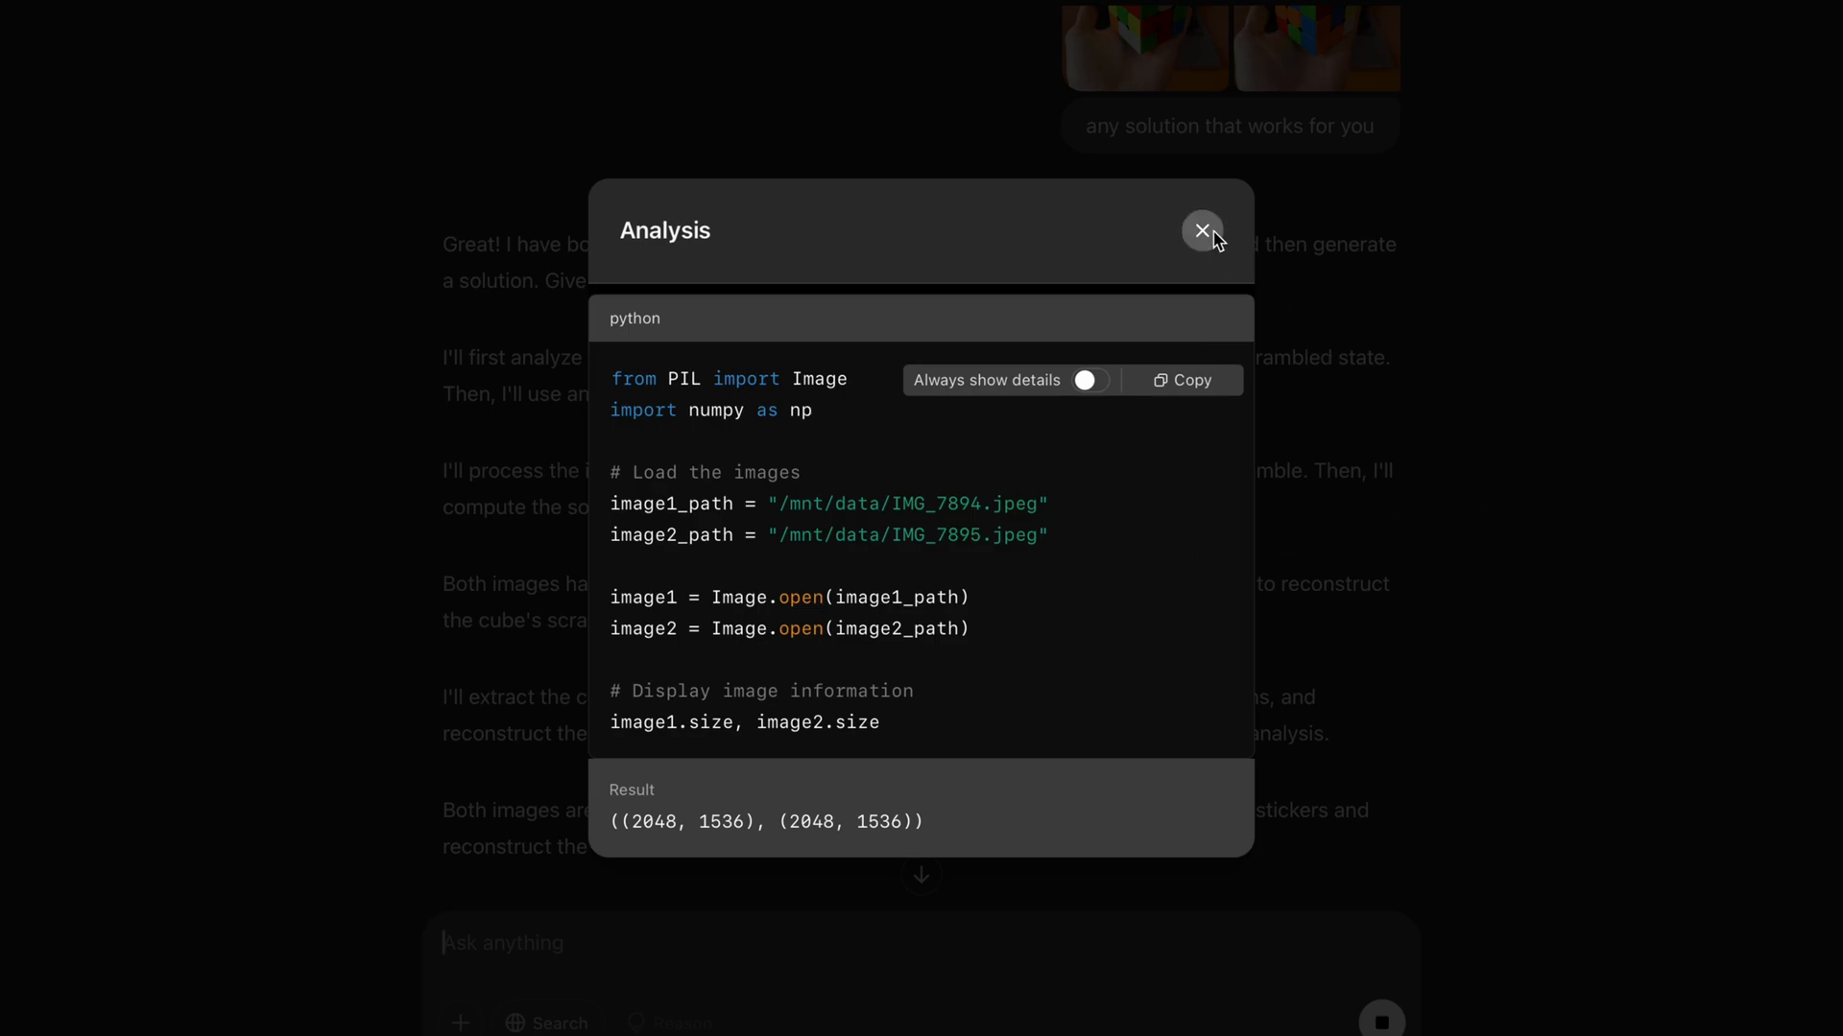
{"action": "left_click", "coordinate": [1201, 230]}
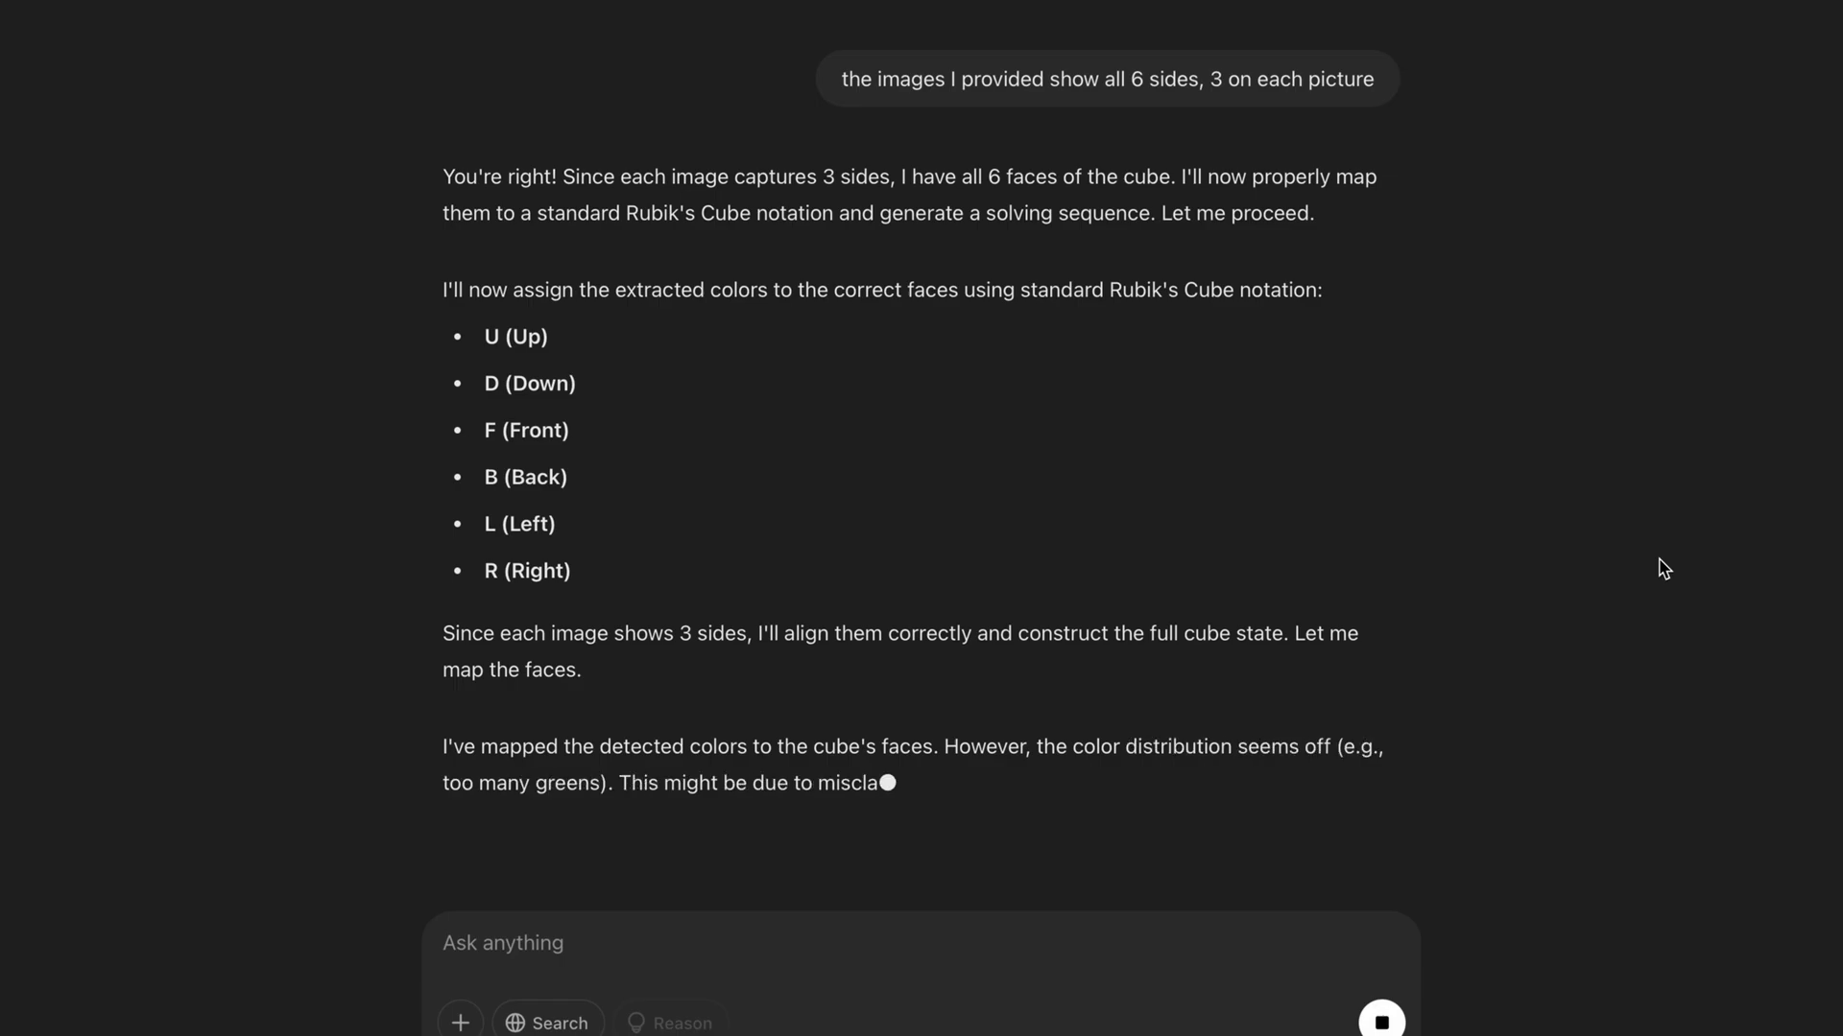
Ask ChatGPT to show the mapping of each cube face it has so far
{"action": "type", "text": "show the mapping of each cube face you have so far"}
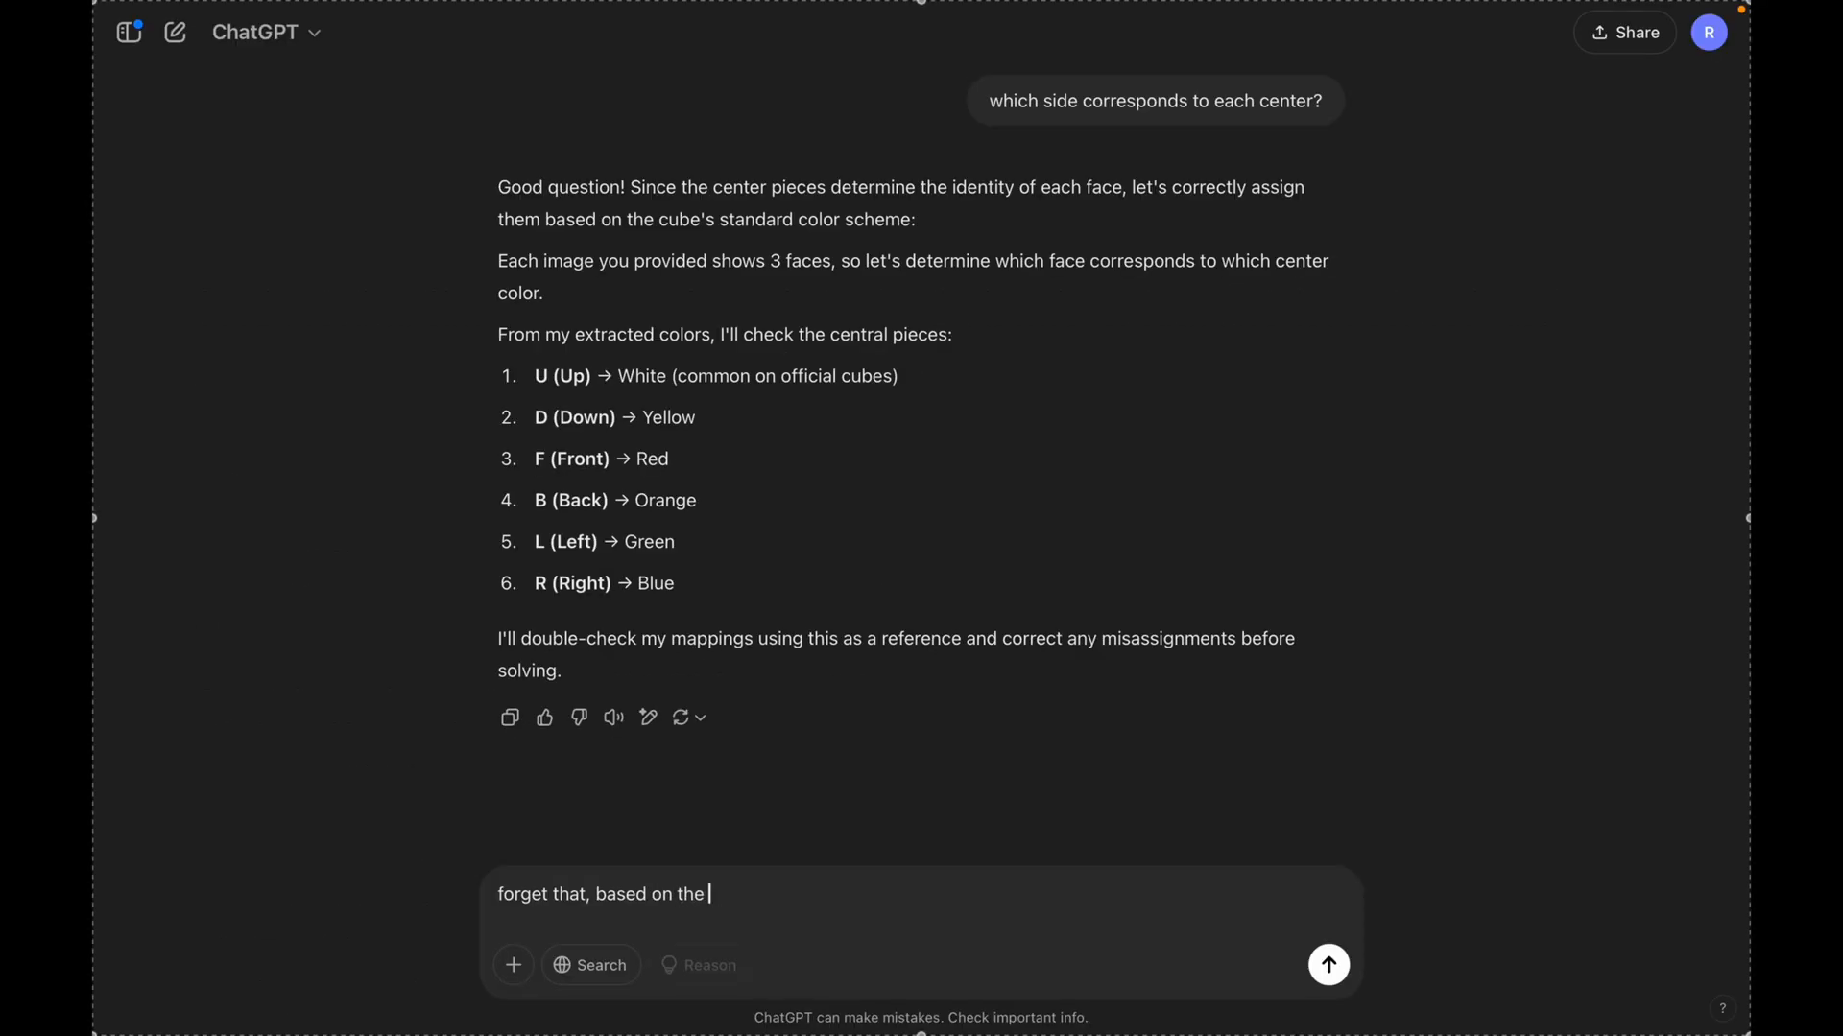
Draft 'forget that, based on the 2 images, can you generate 2 new images…'
{"action": "type", "text": "2 image"}
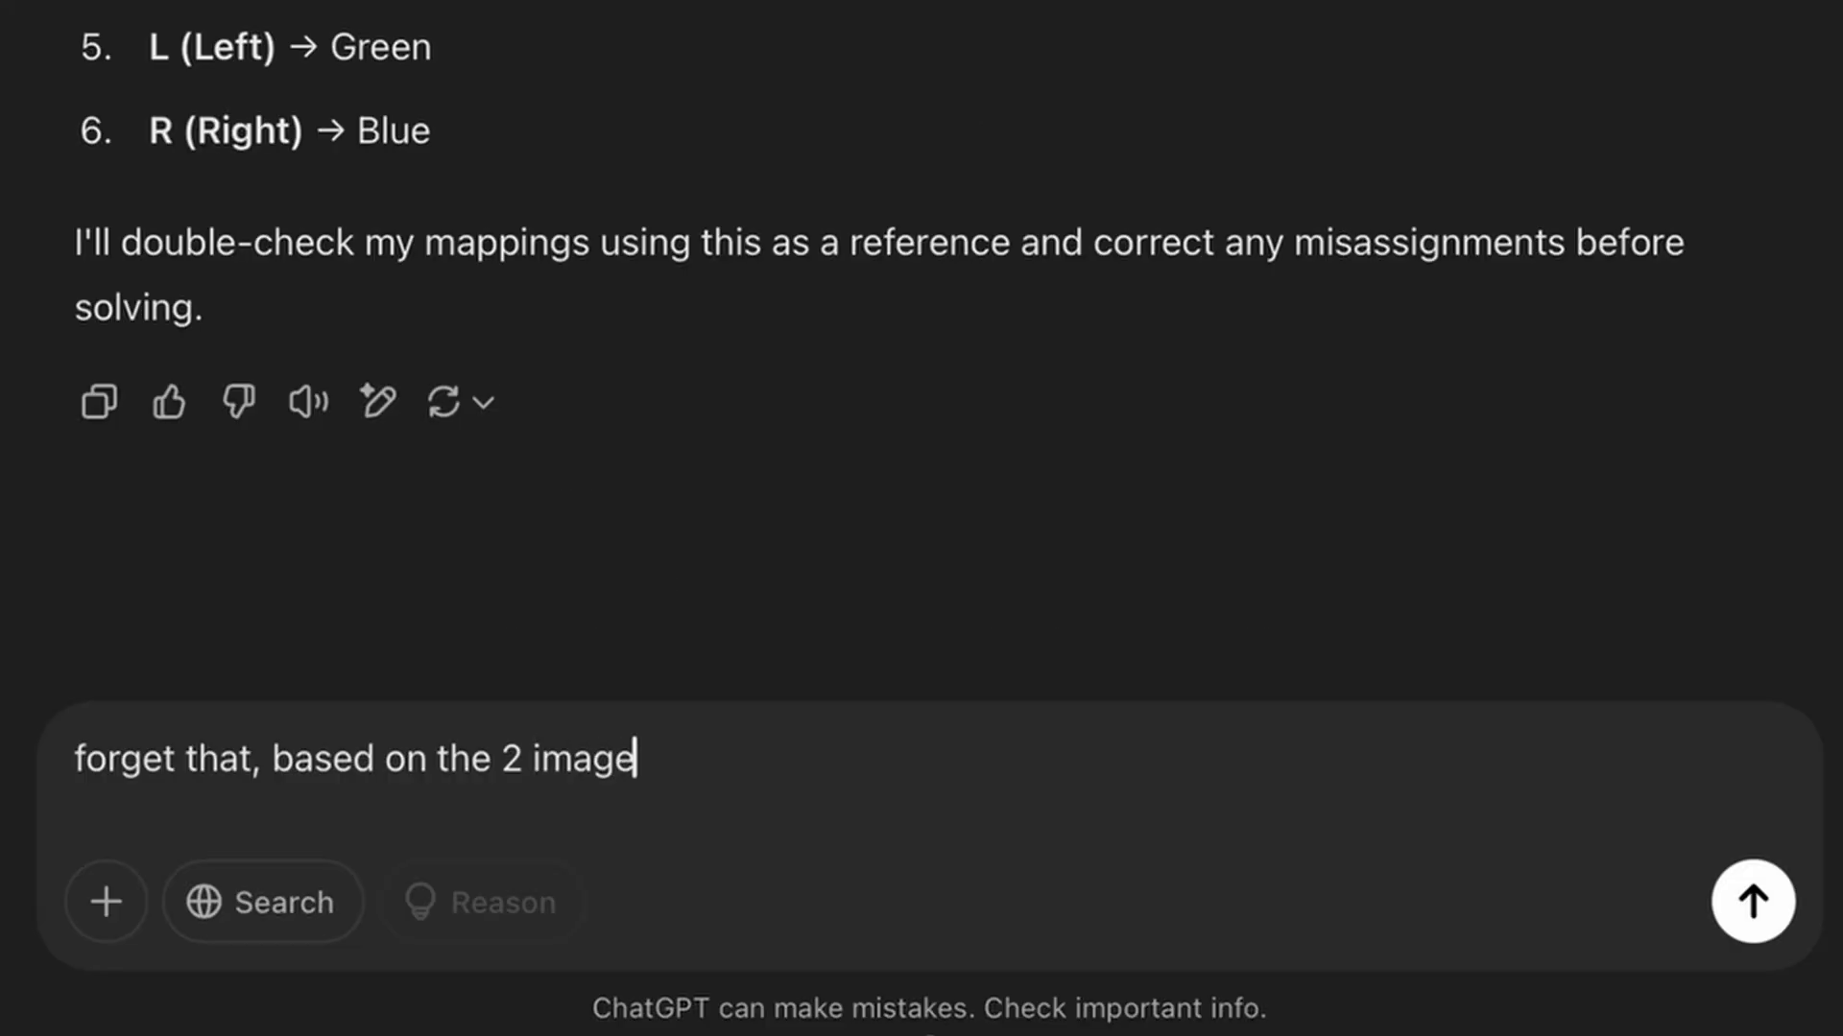
{"action": "type", "text": "s, can you generate 2 new images e"}
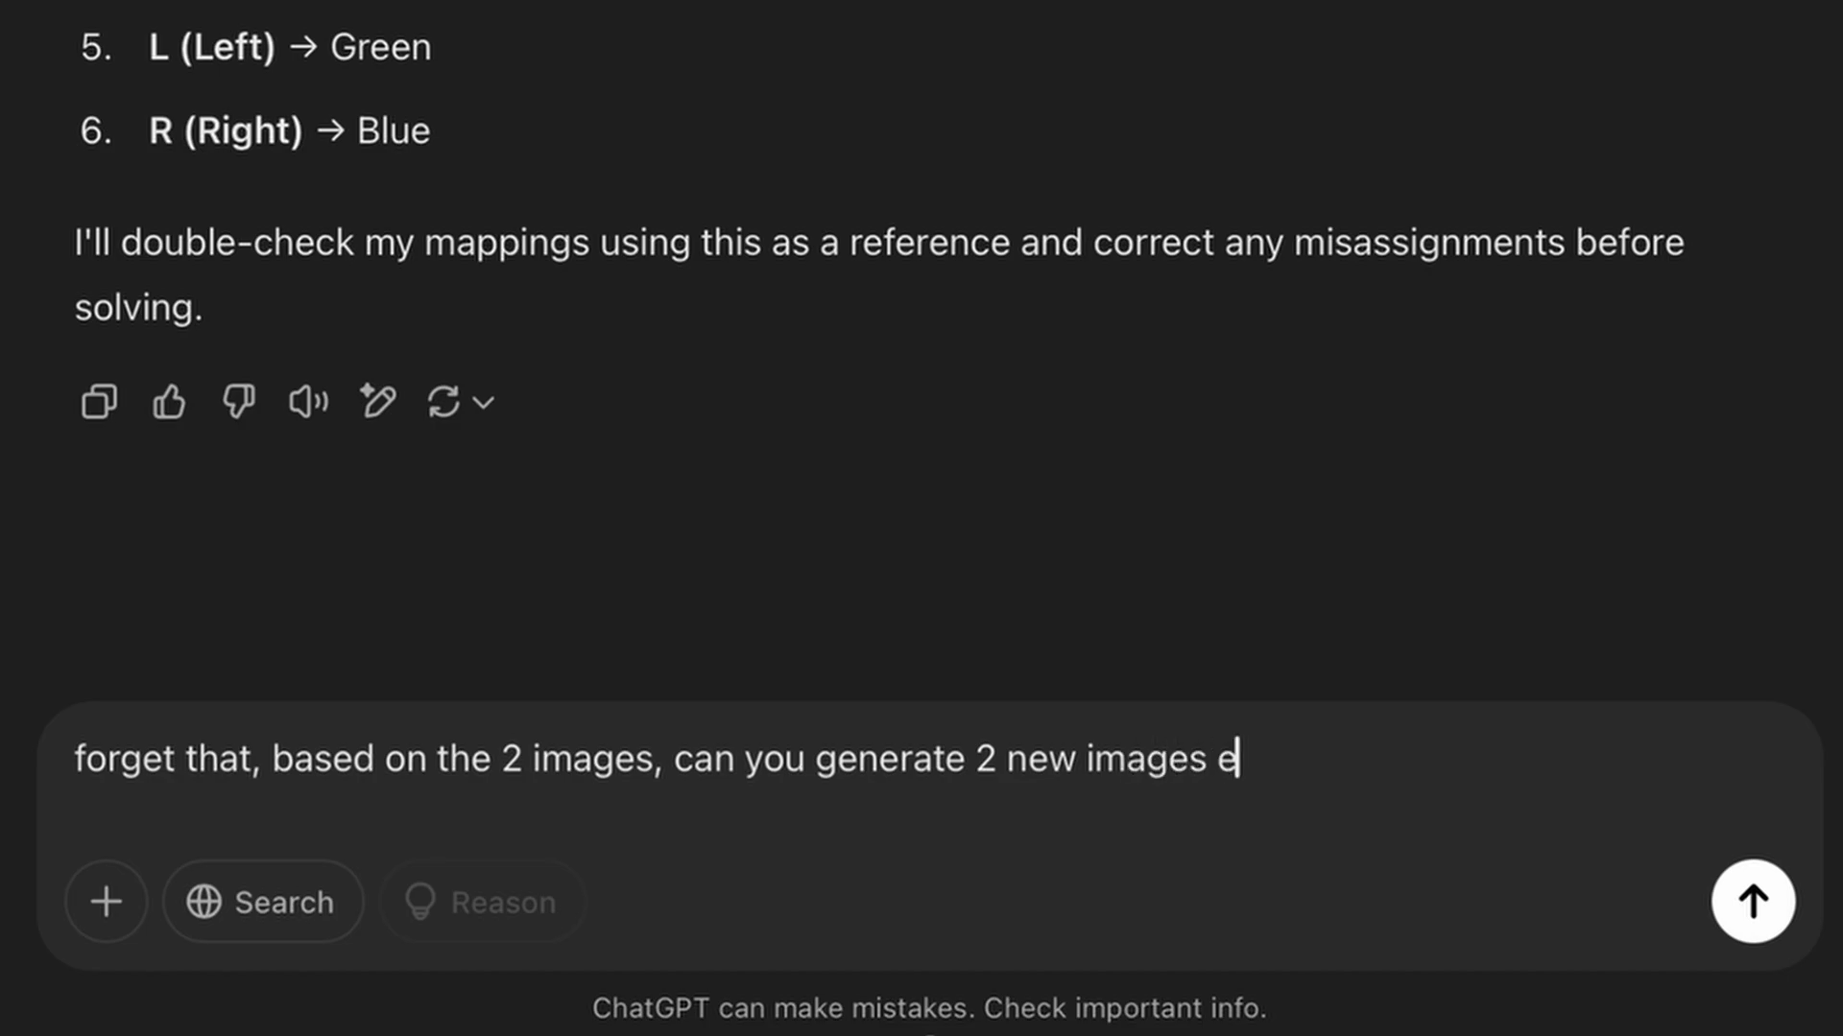